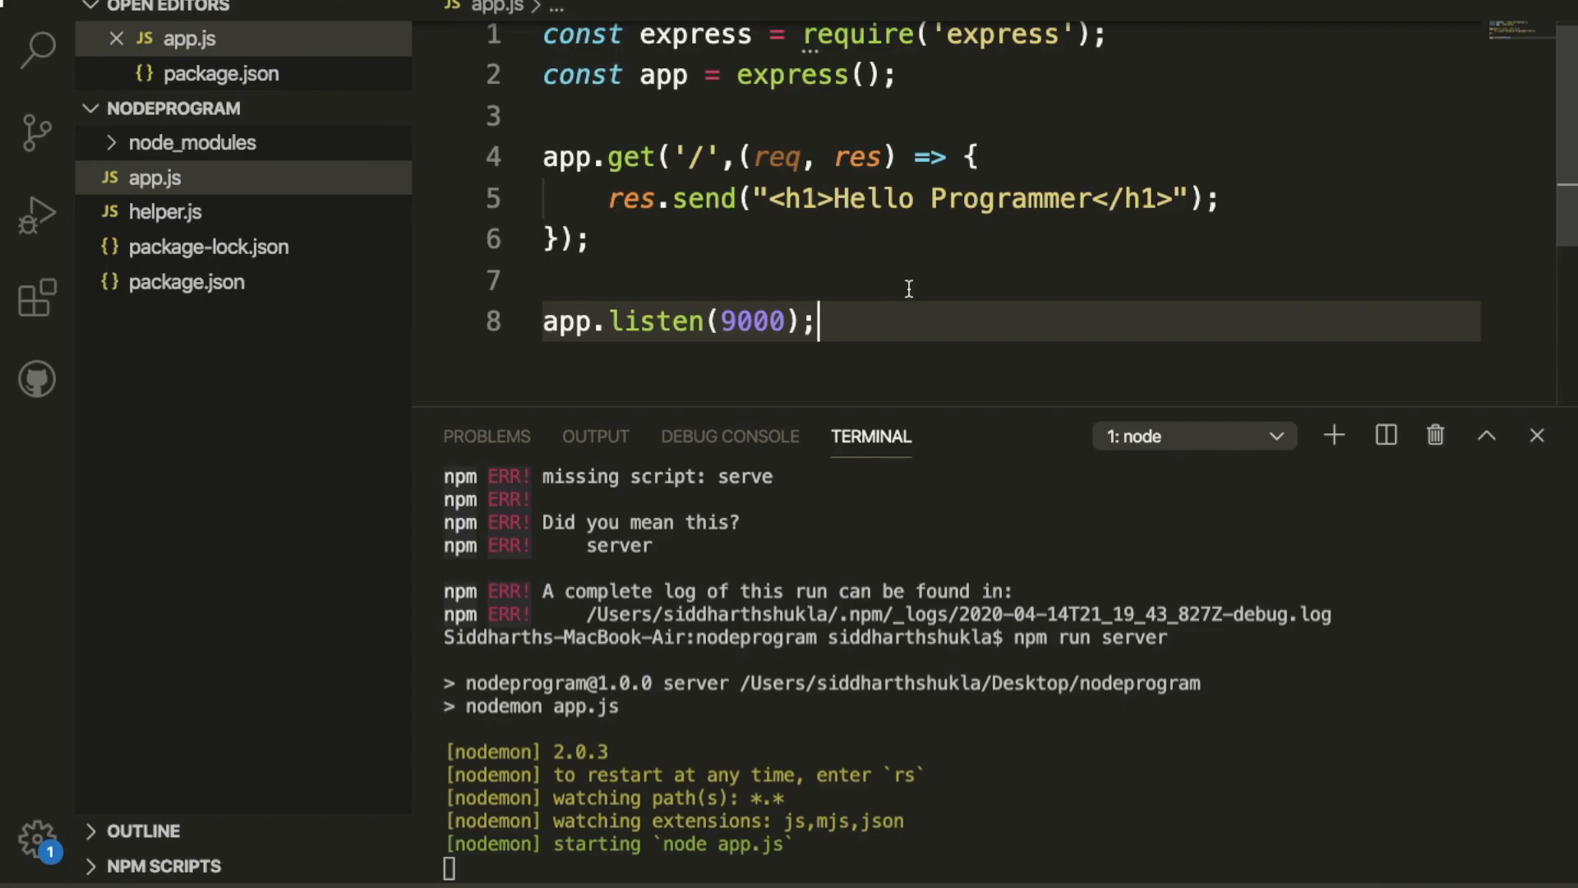
Step: Replace all of app.js with const fs = require('fs');
key(cmd+a)
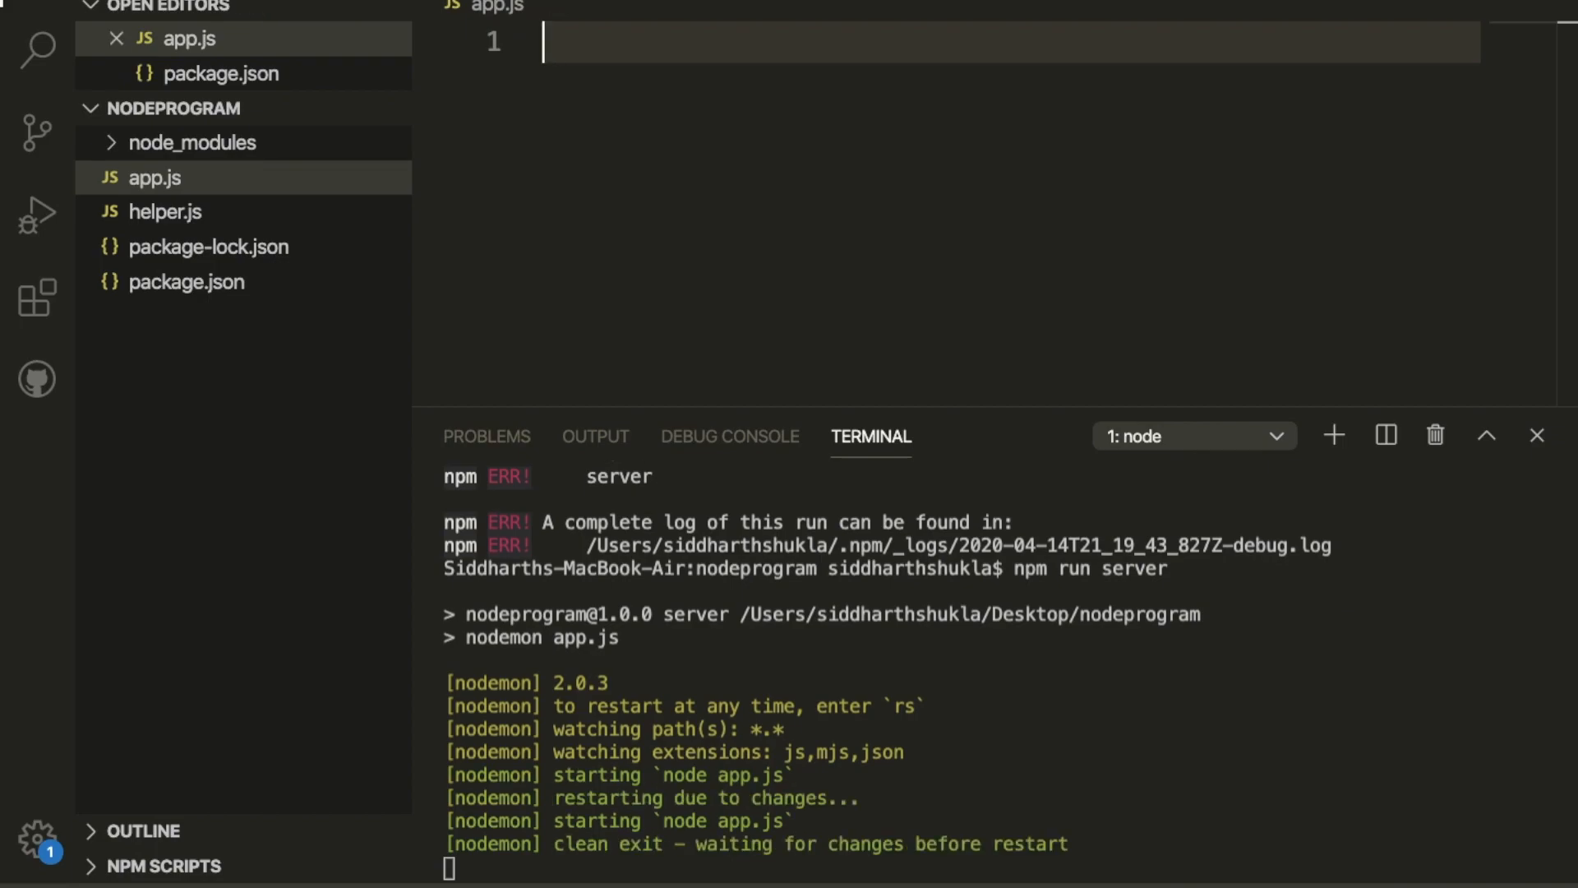
text(const)
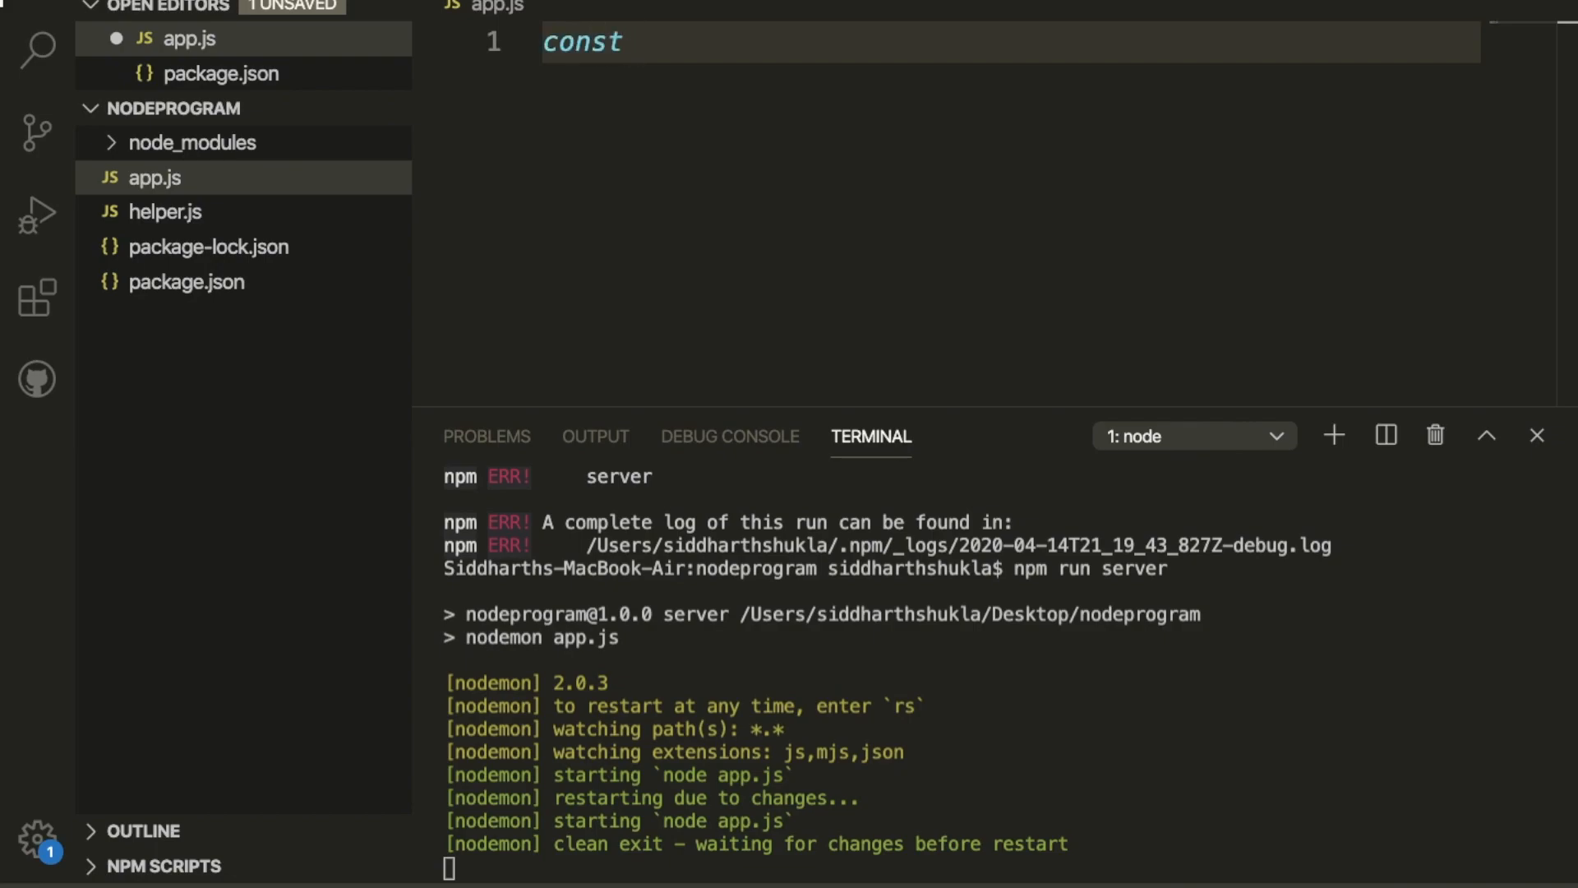
text(fs)
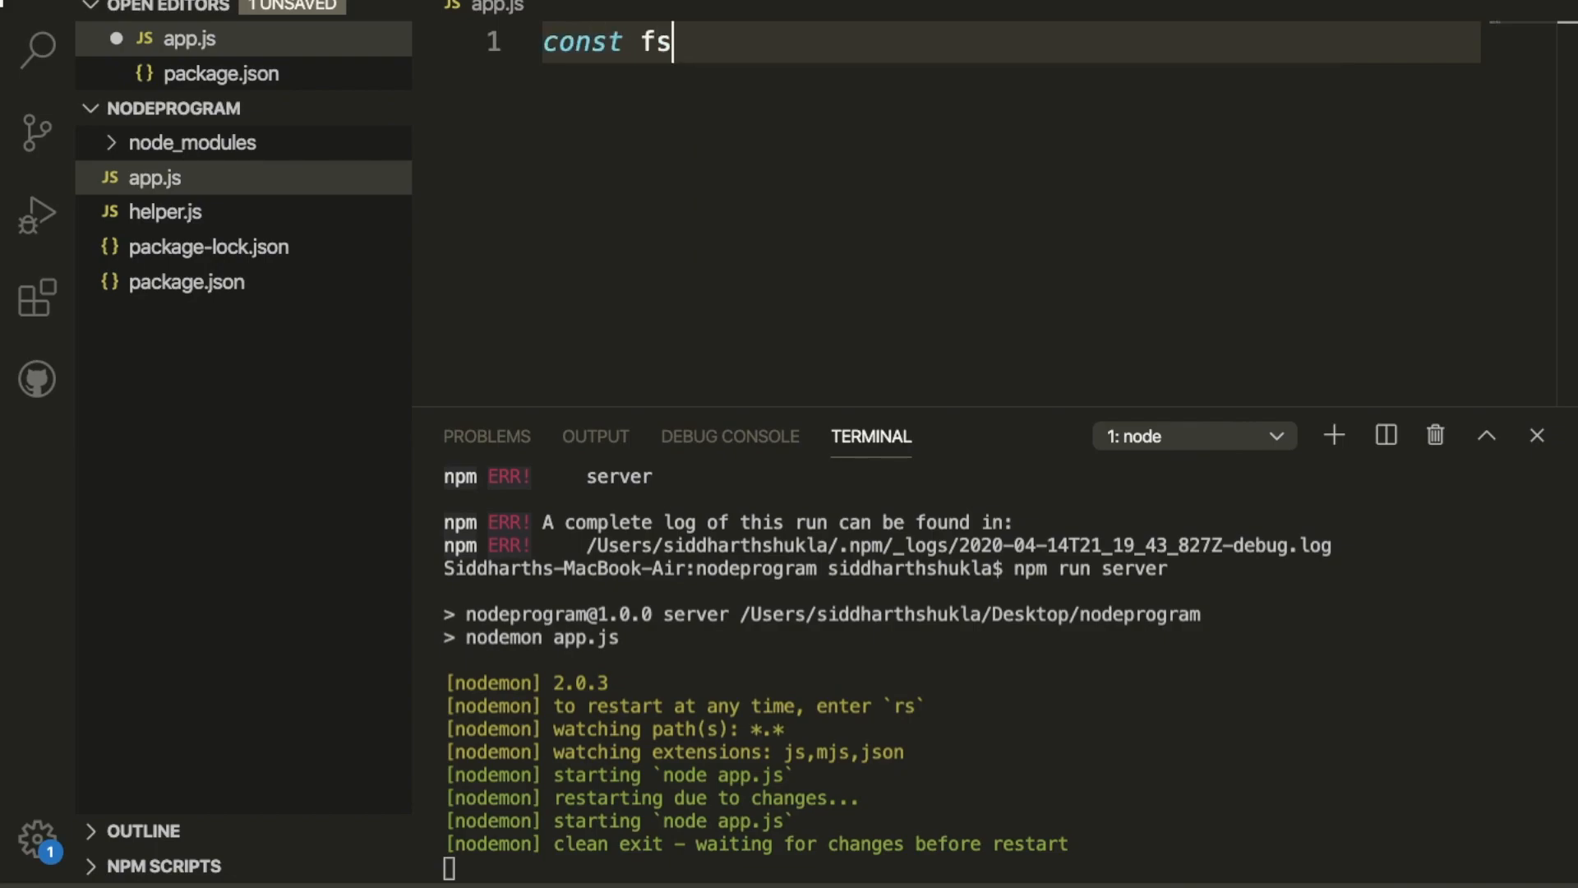
text(= require)
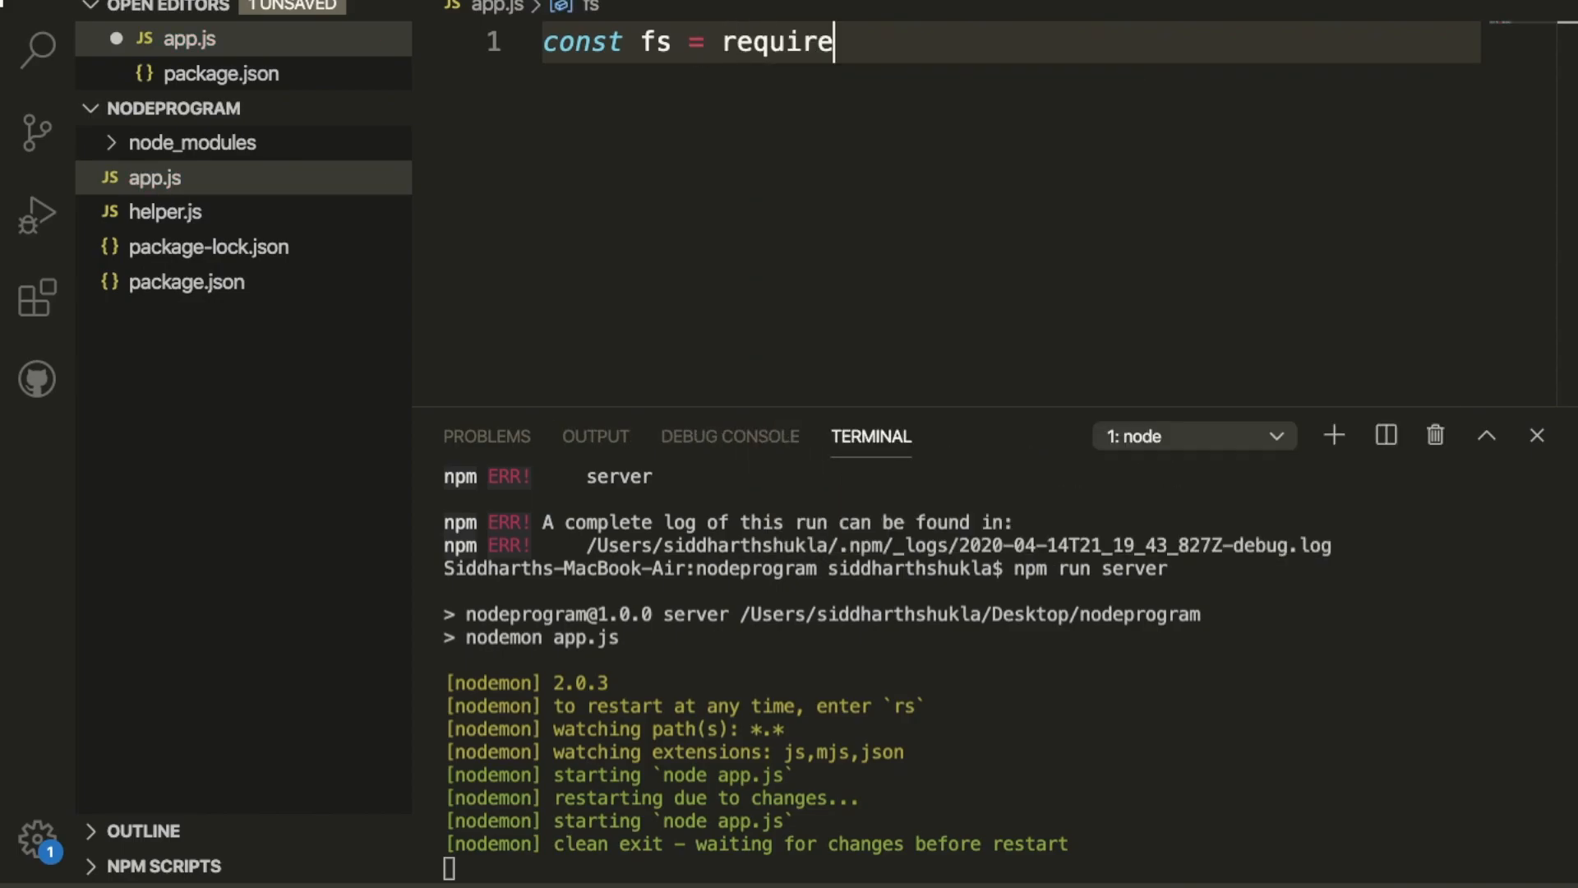
text(('fs');)
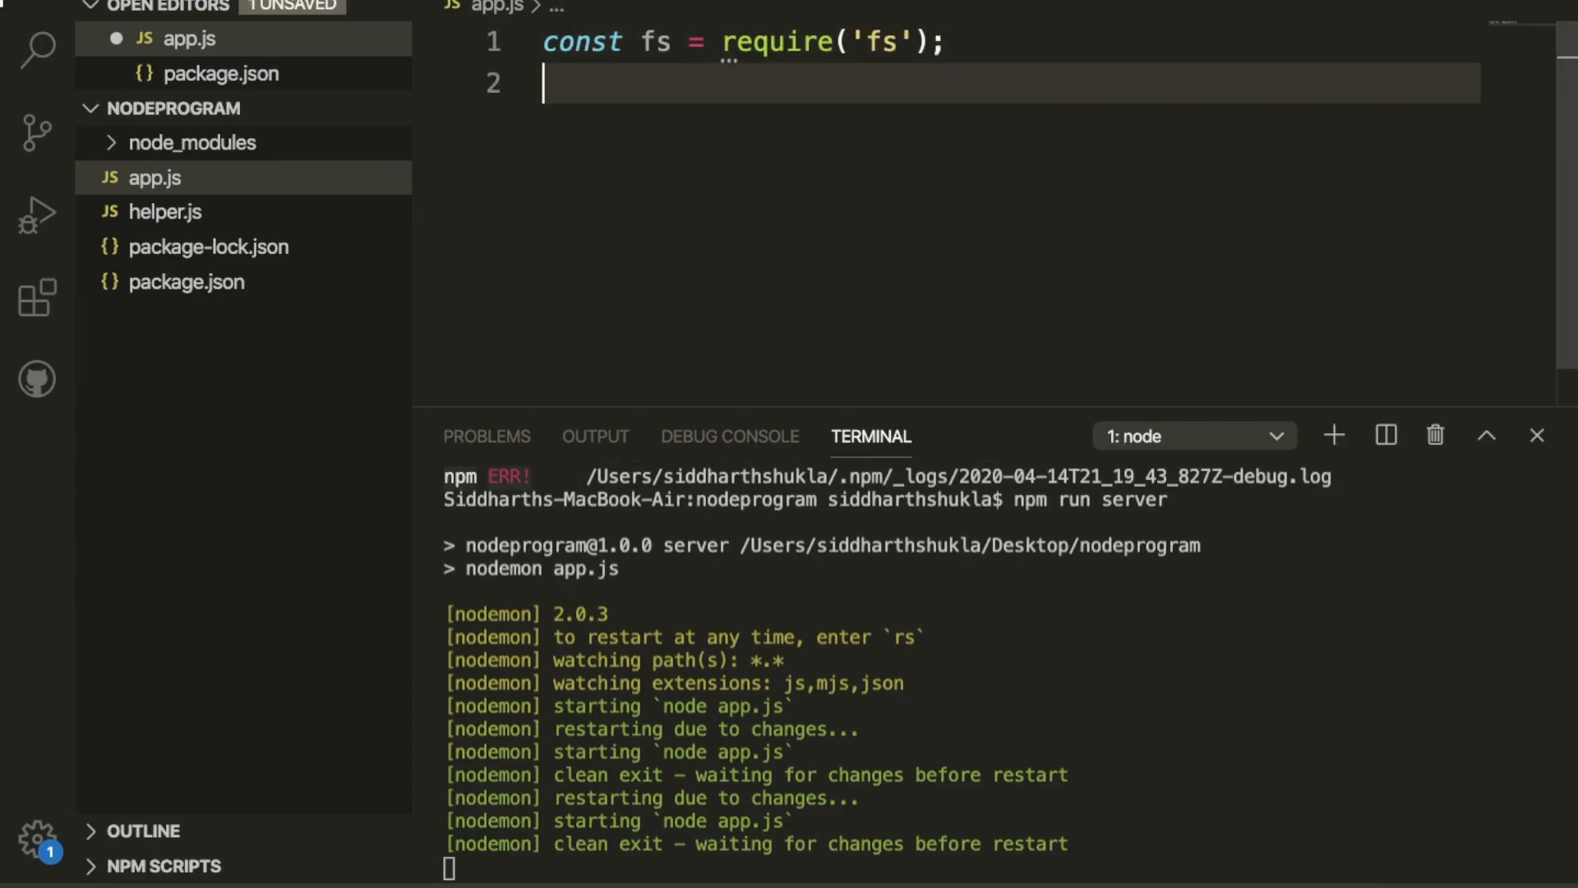
Step: Add the line const filename = 'index.txt'; to app.js
text(const)
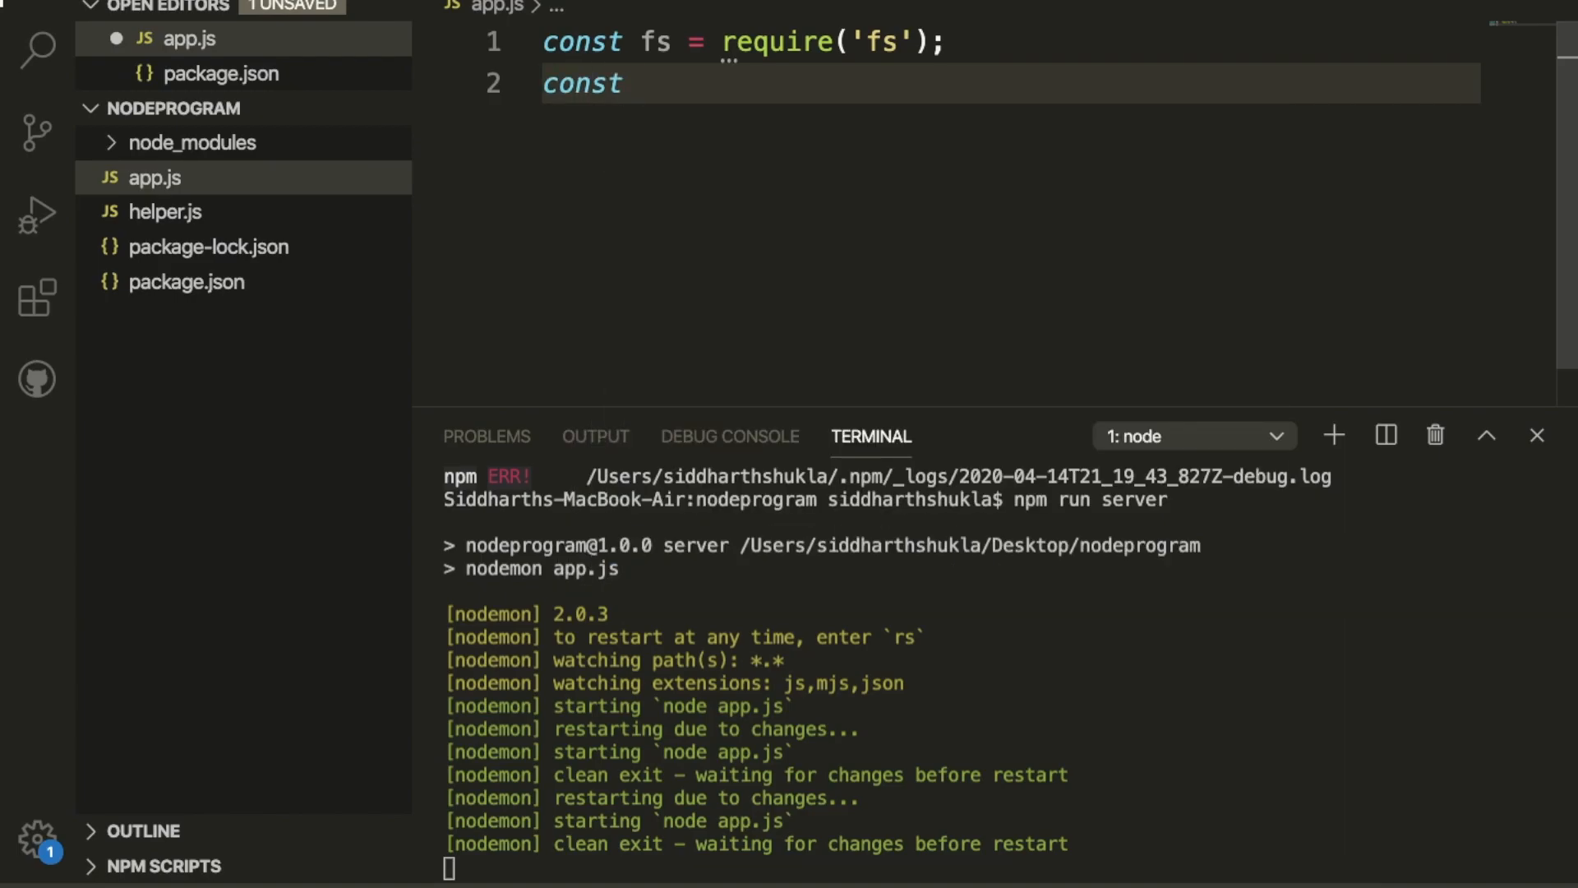
text(filename)
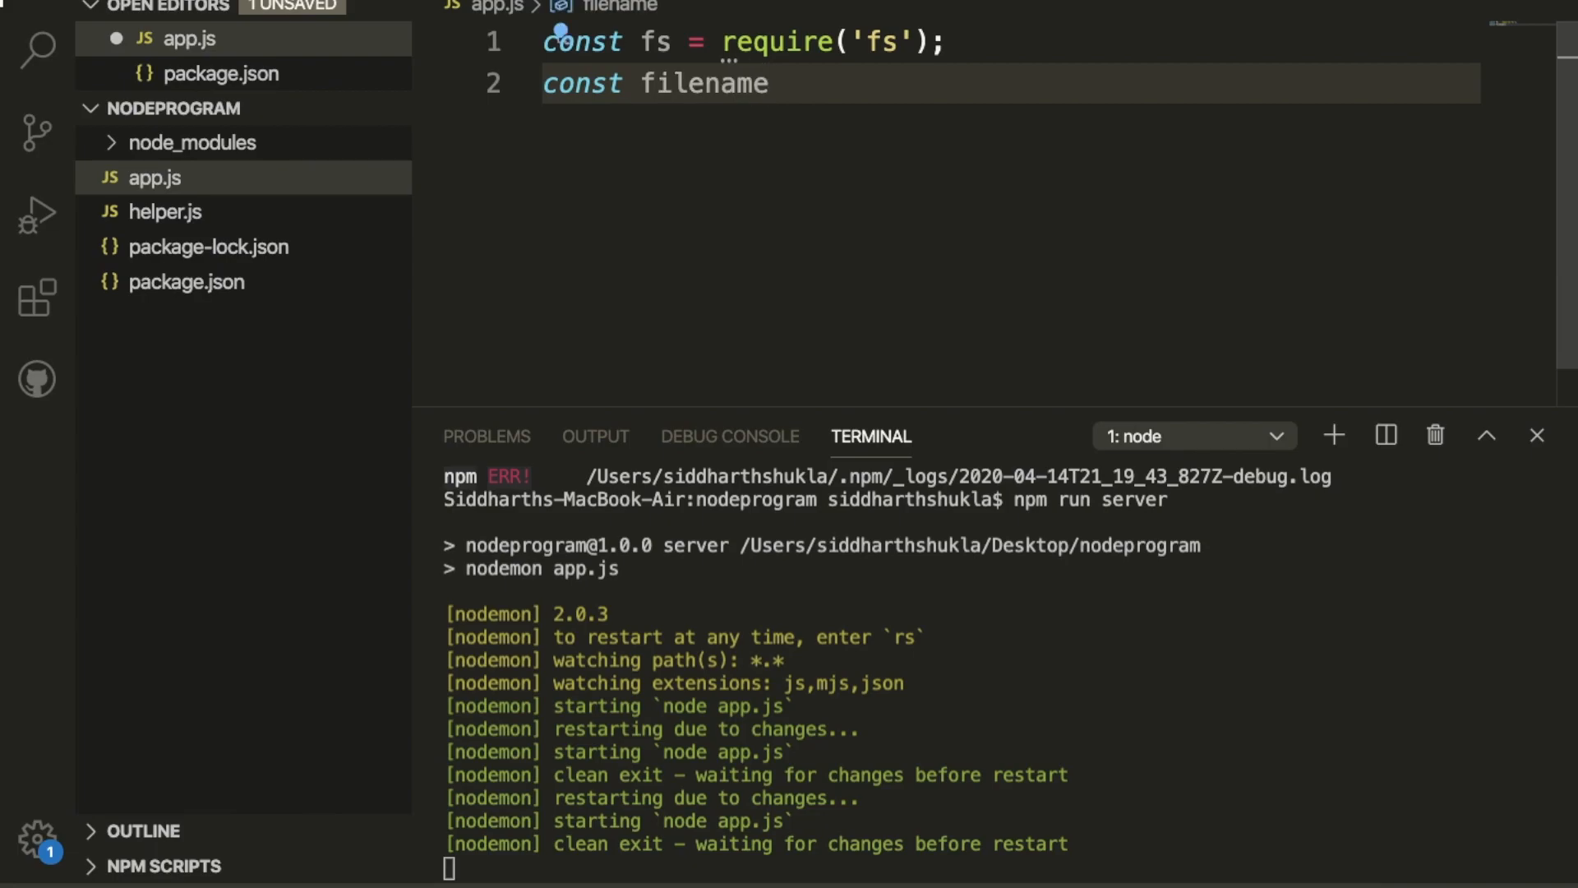
text(=)
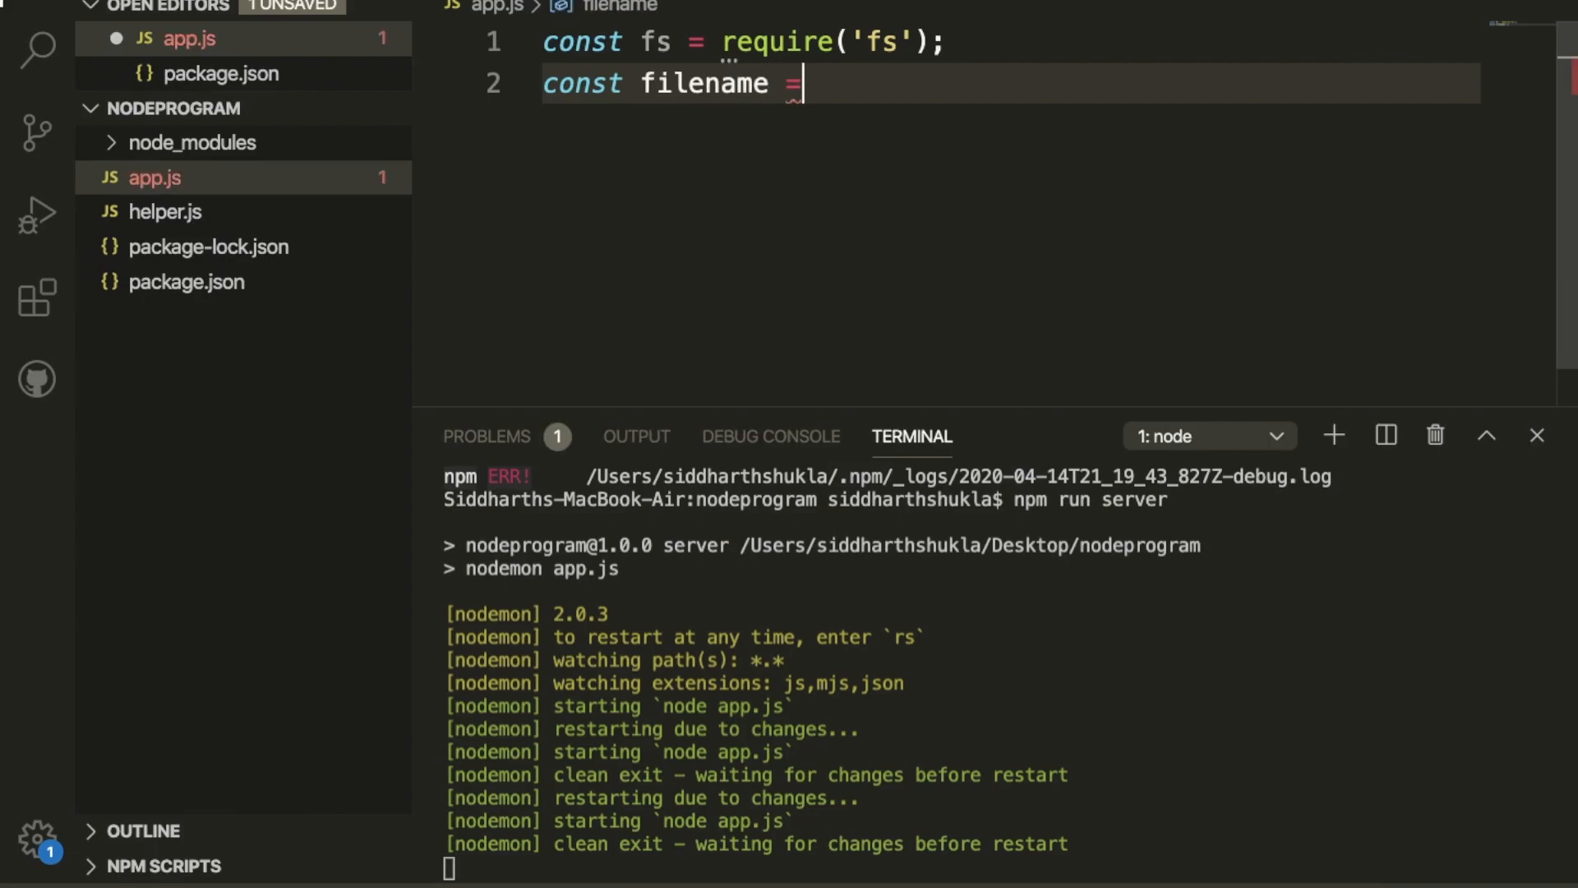
text('';)
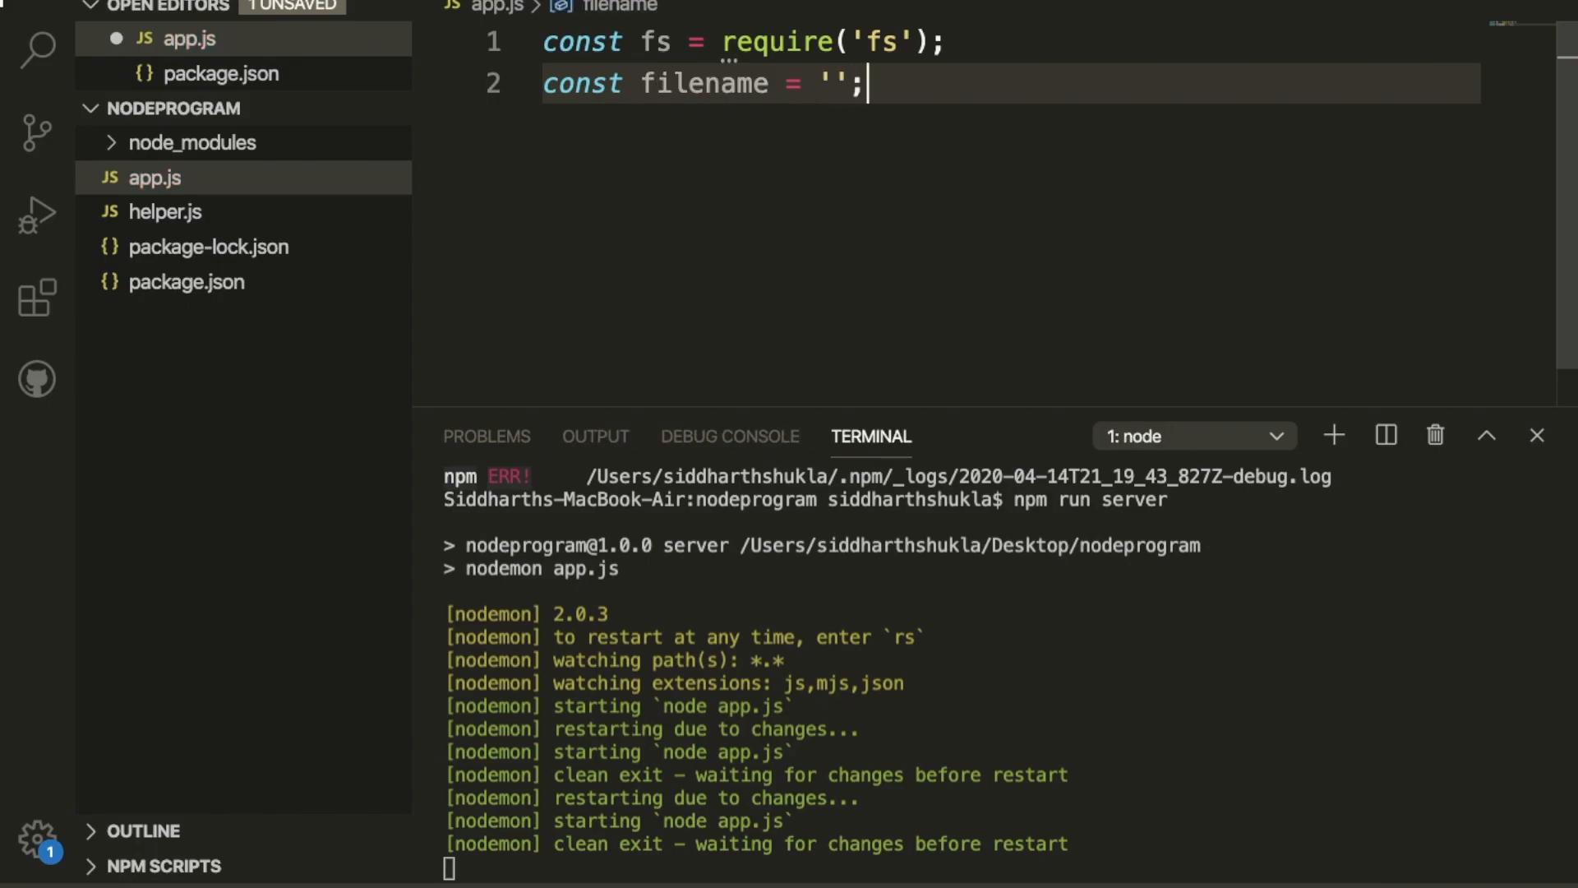
text(inde)
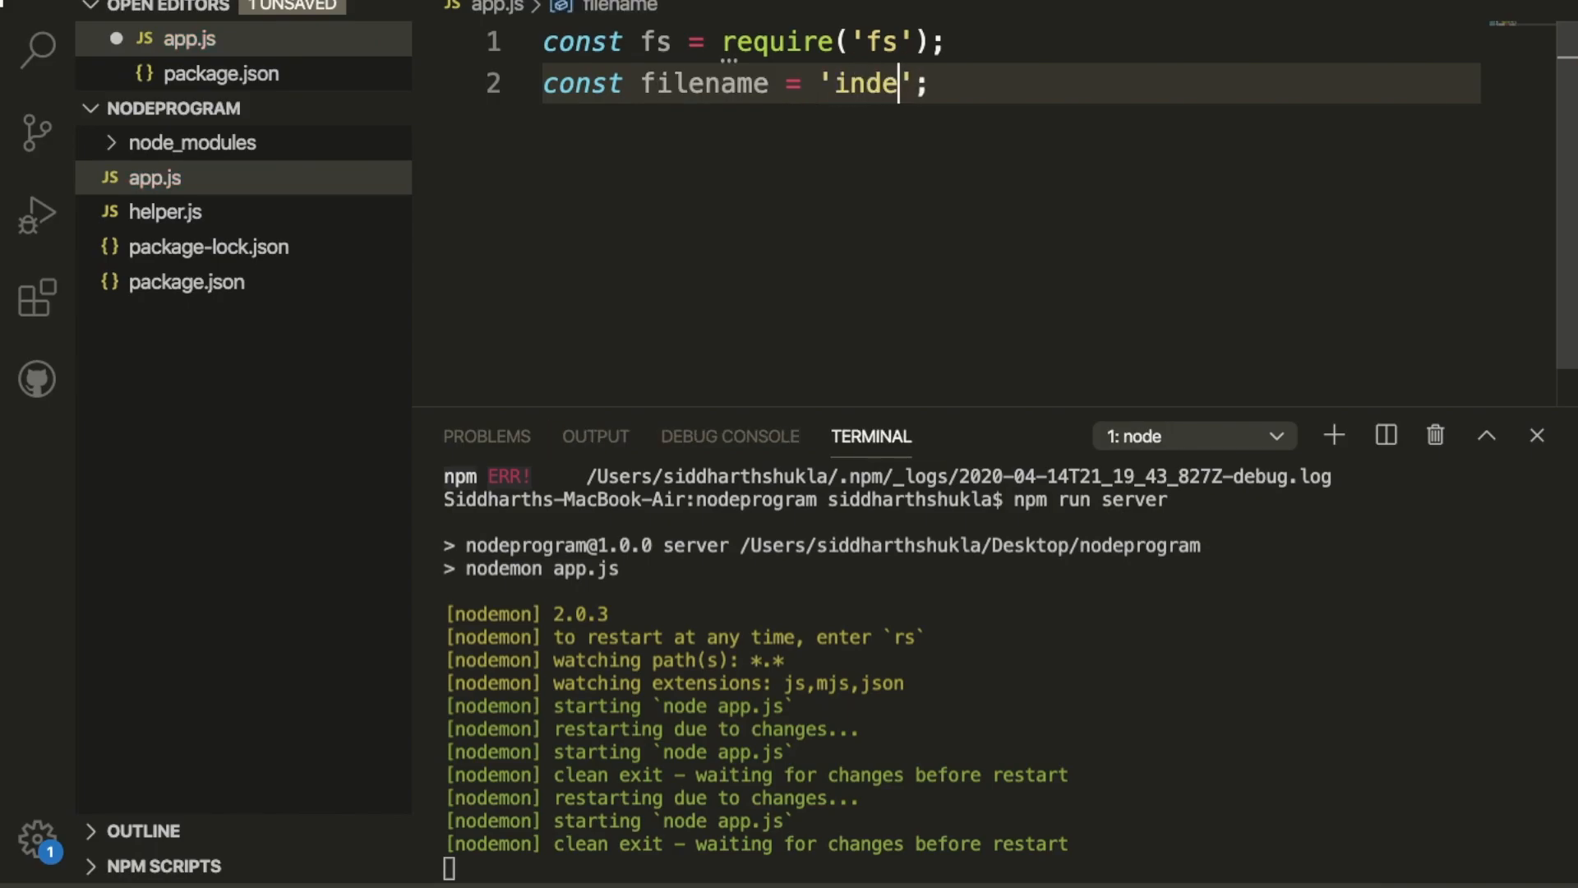
text(x.txt)
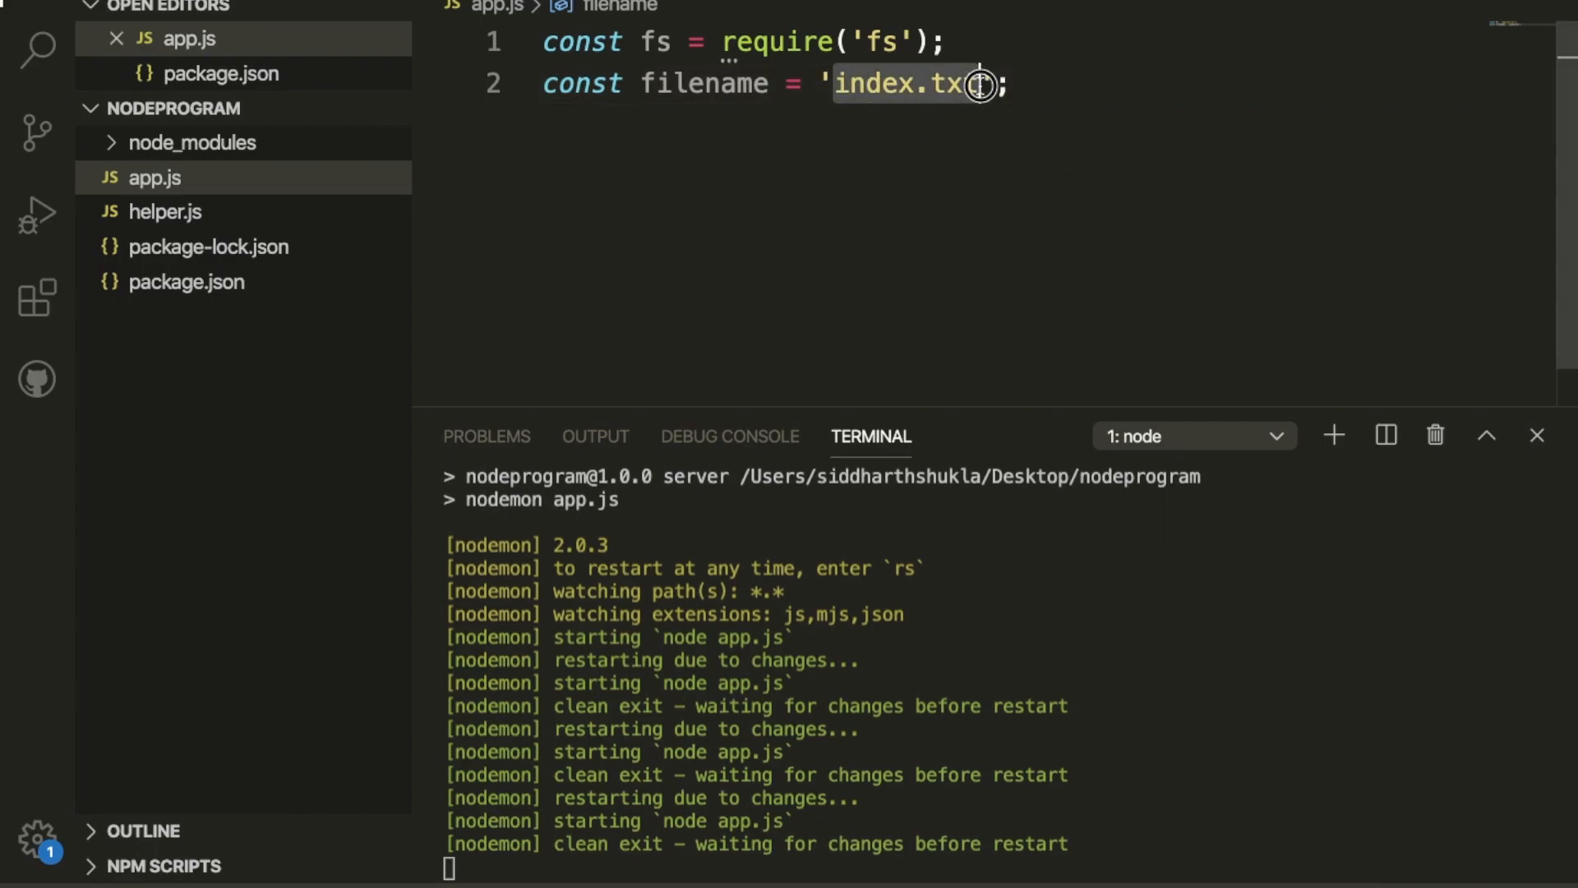
text(t)
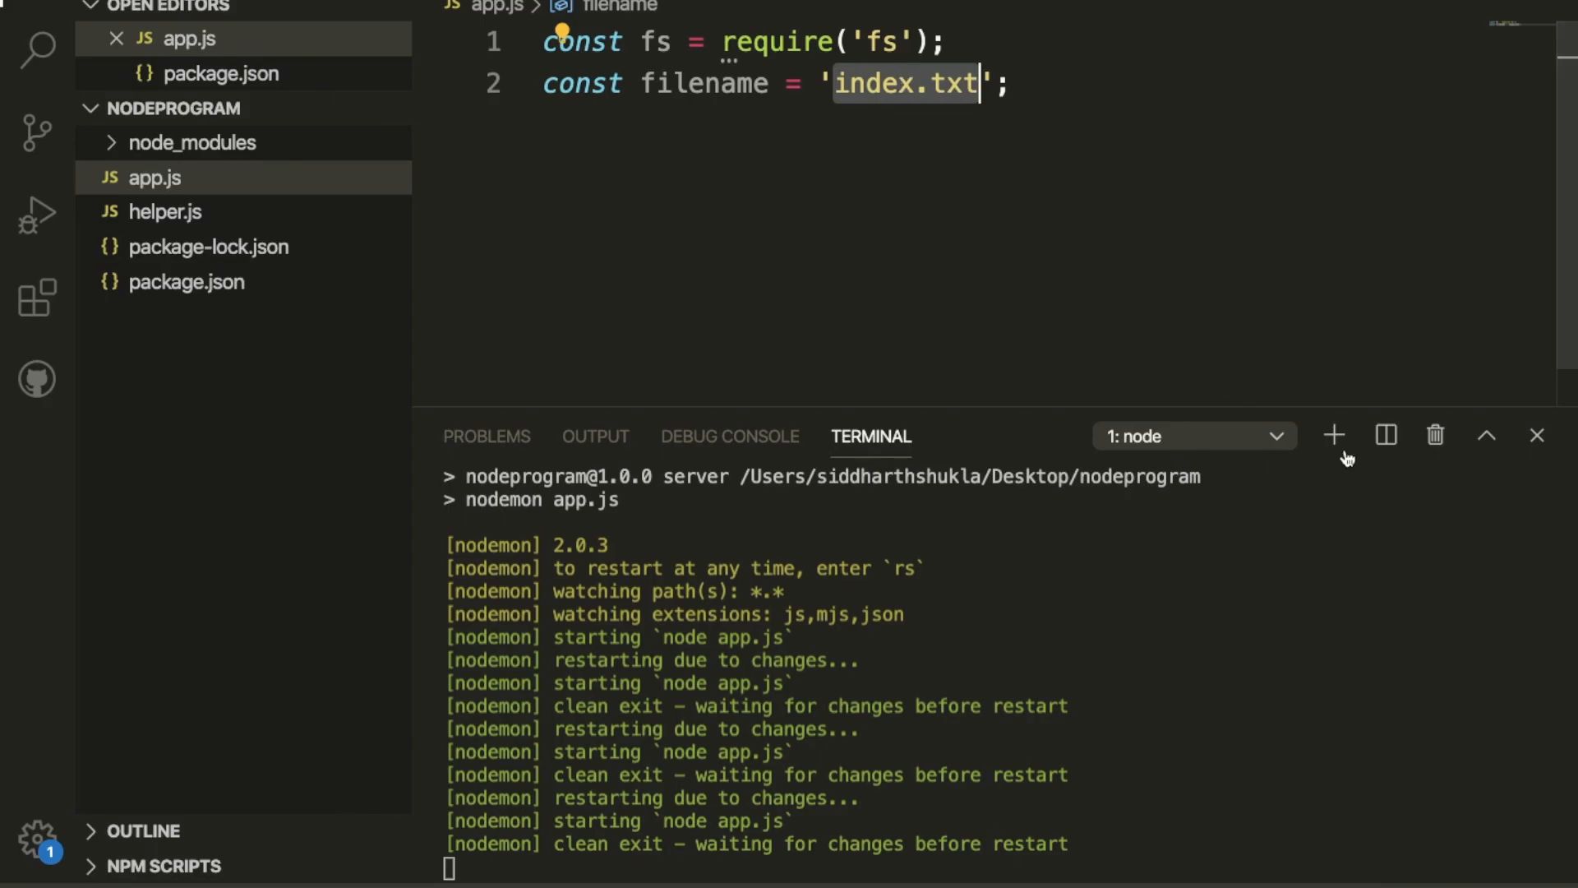
Step: Create an empty index.txt with touch in a second terminal, then select filename in app.js
click(1333, 435)
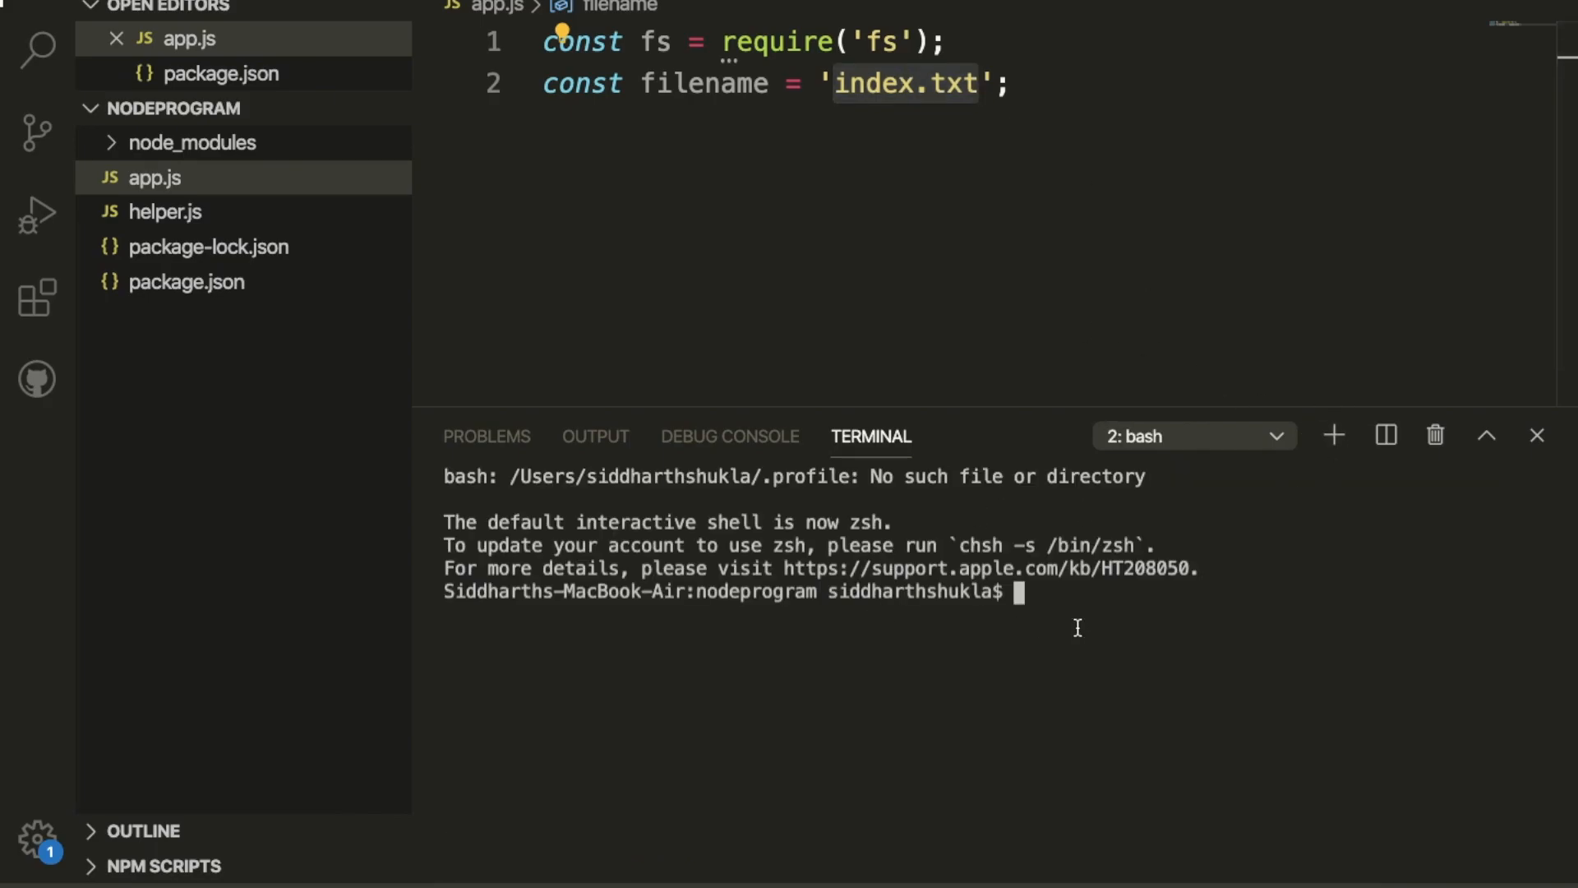
text(toc)
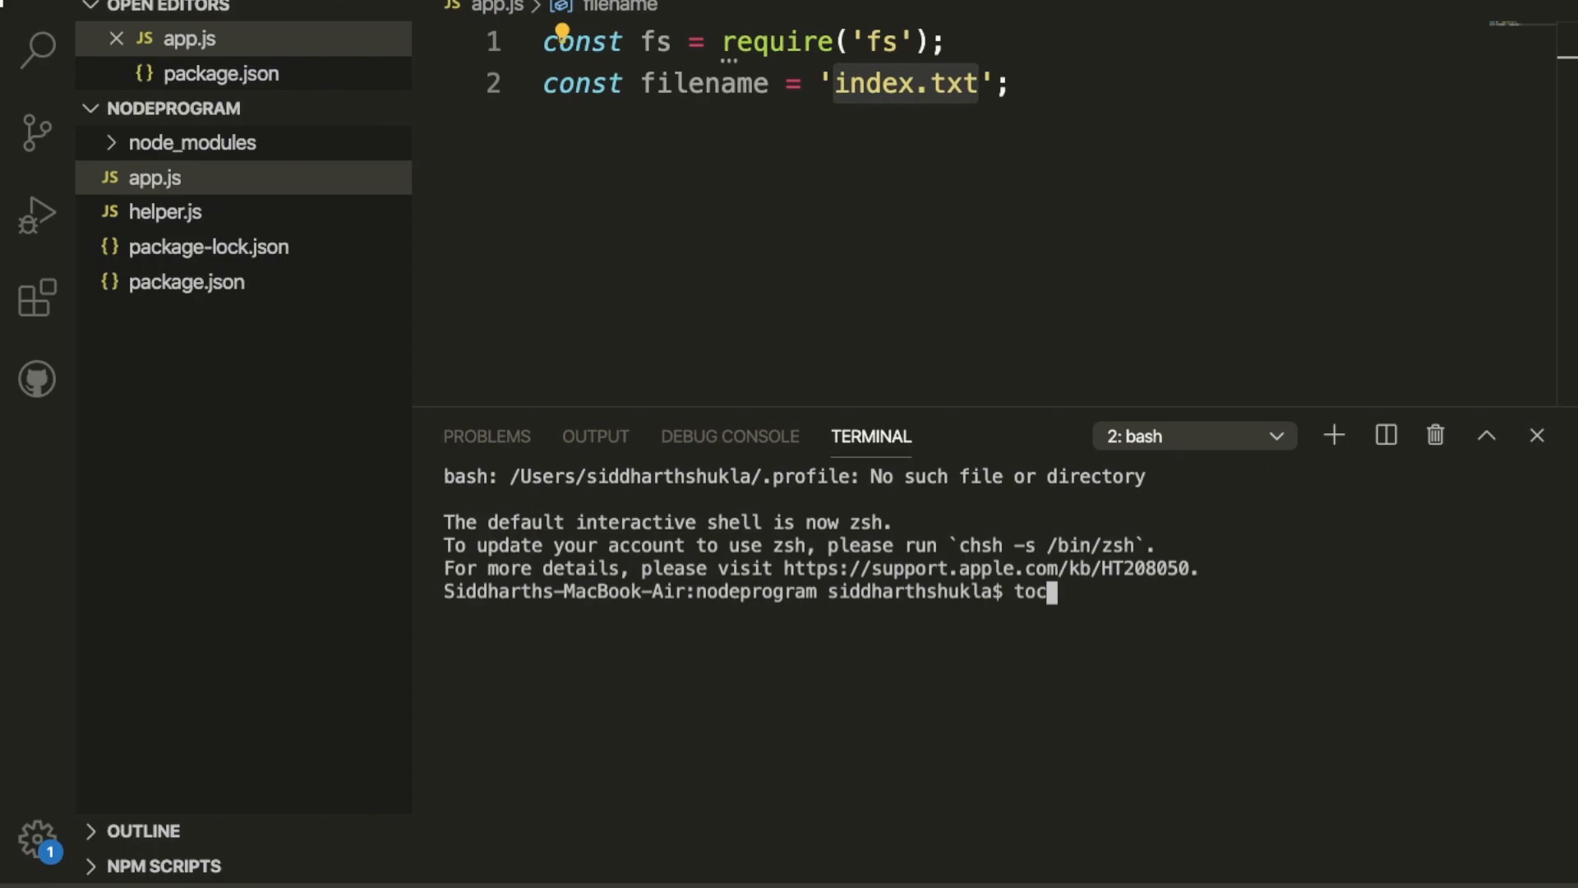
key(Backspace)
text(uch inde)
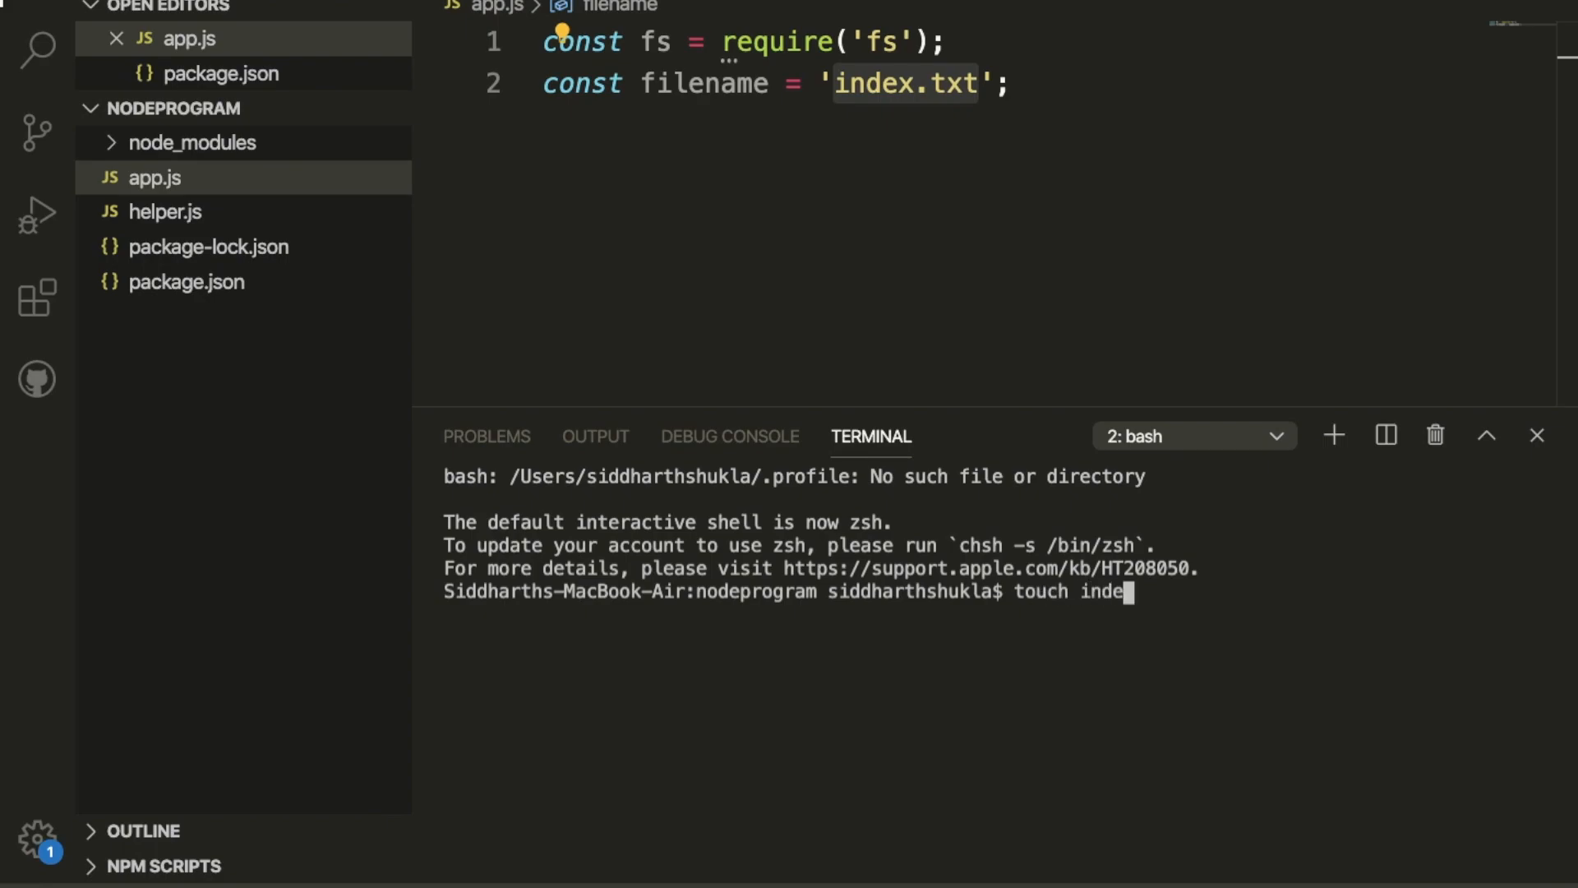
text(x.txt)
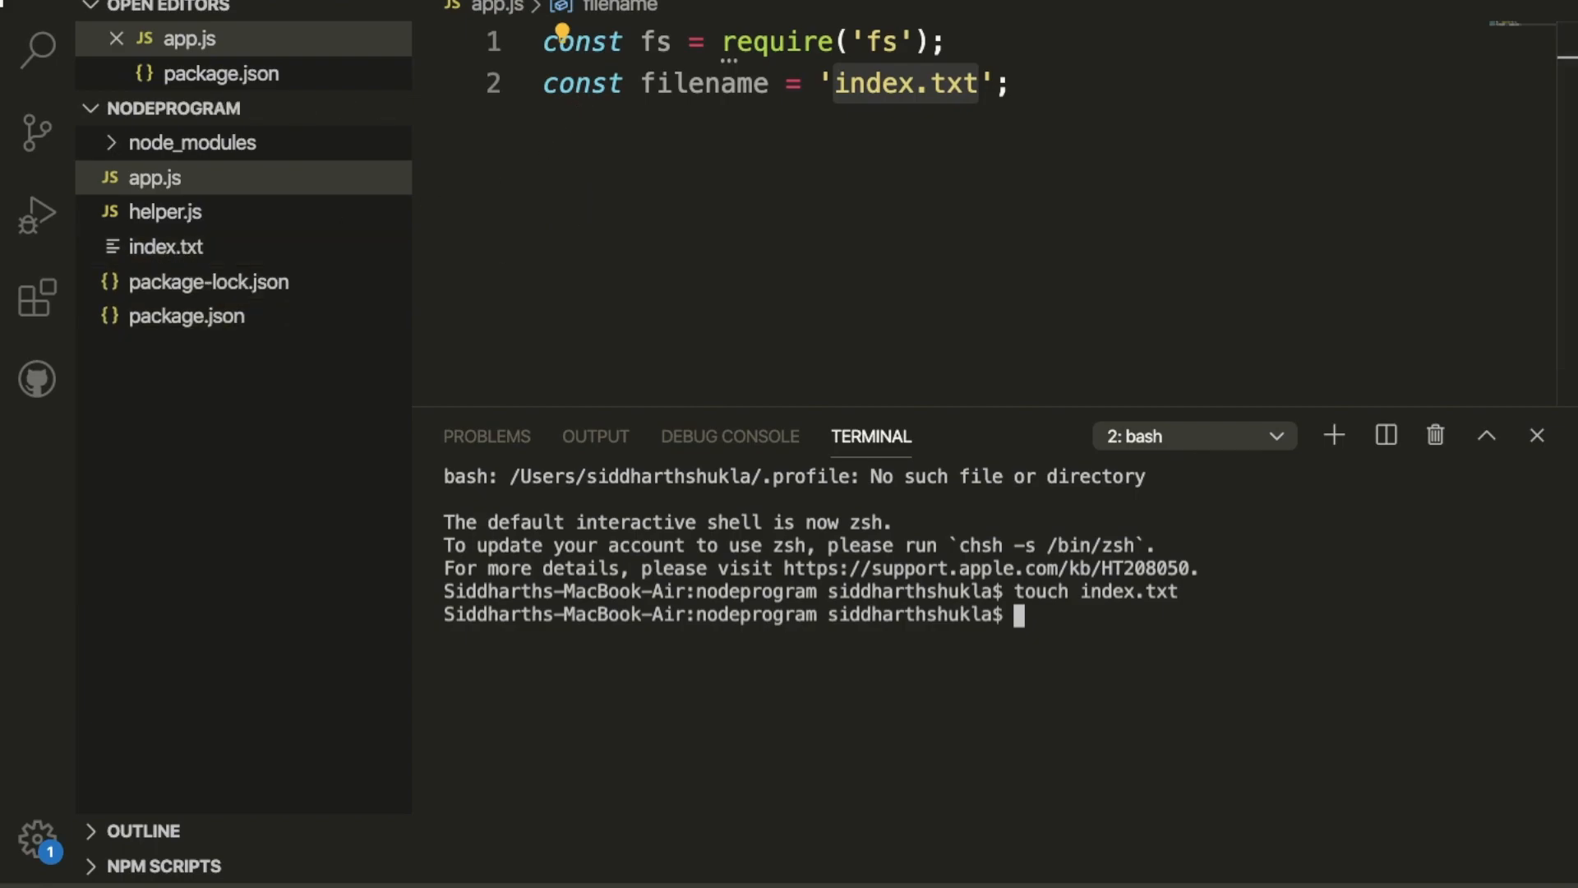
click(1006, 83)
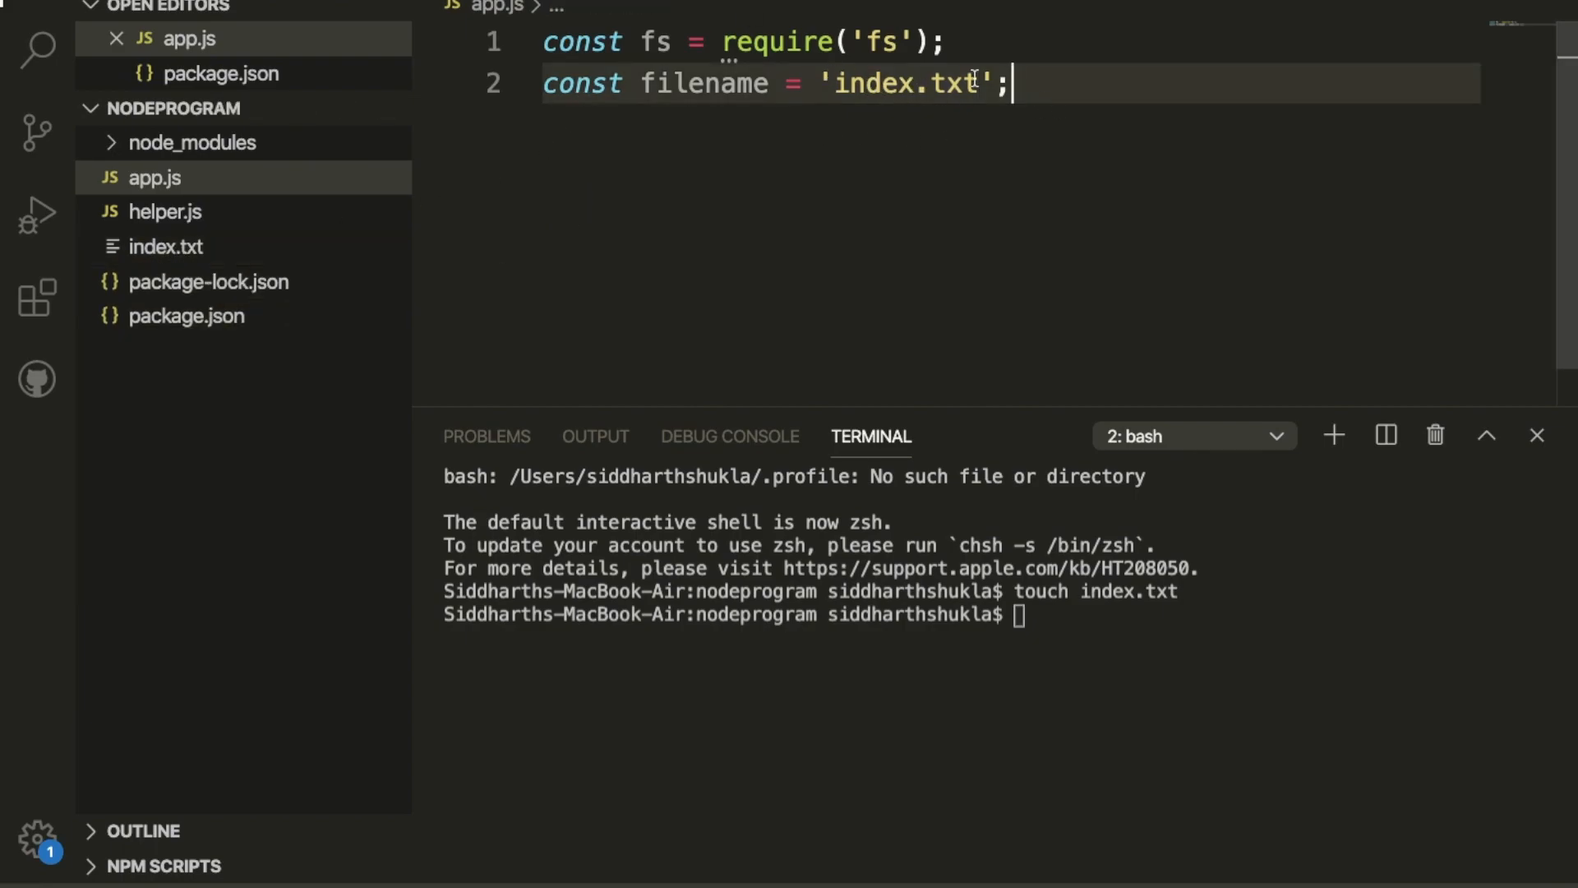
double_click(704, 84)
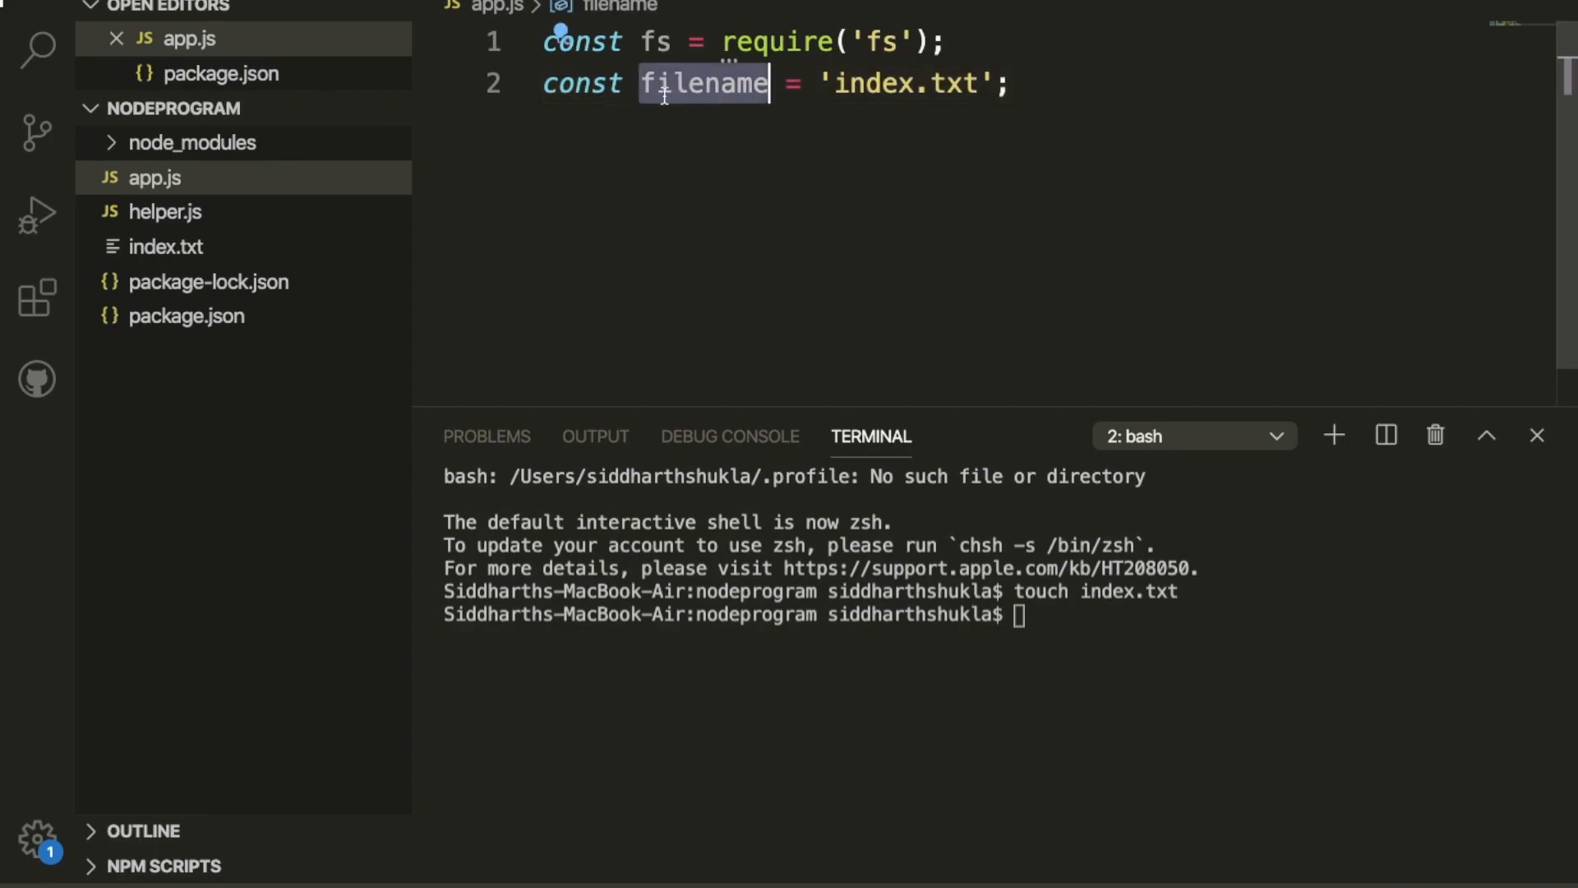
mouse_move(705, 84)
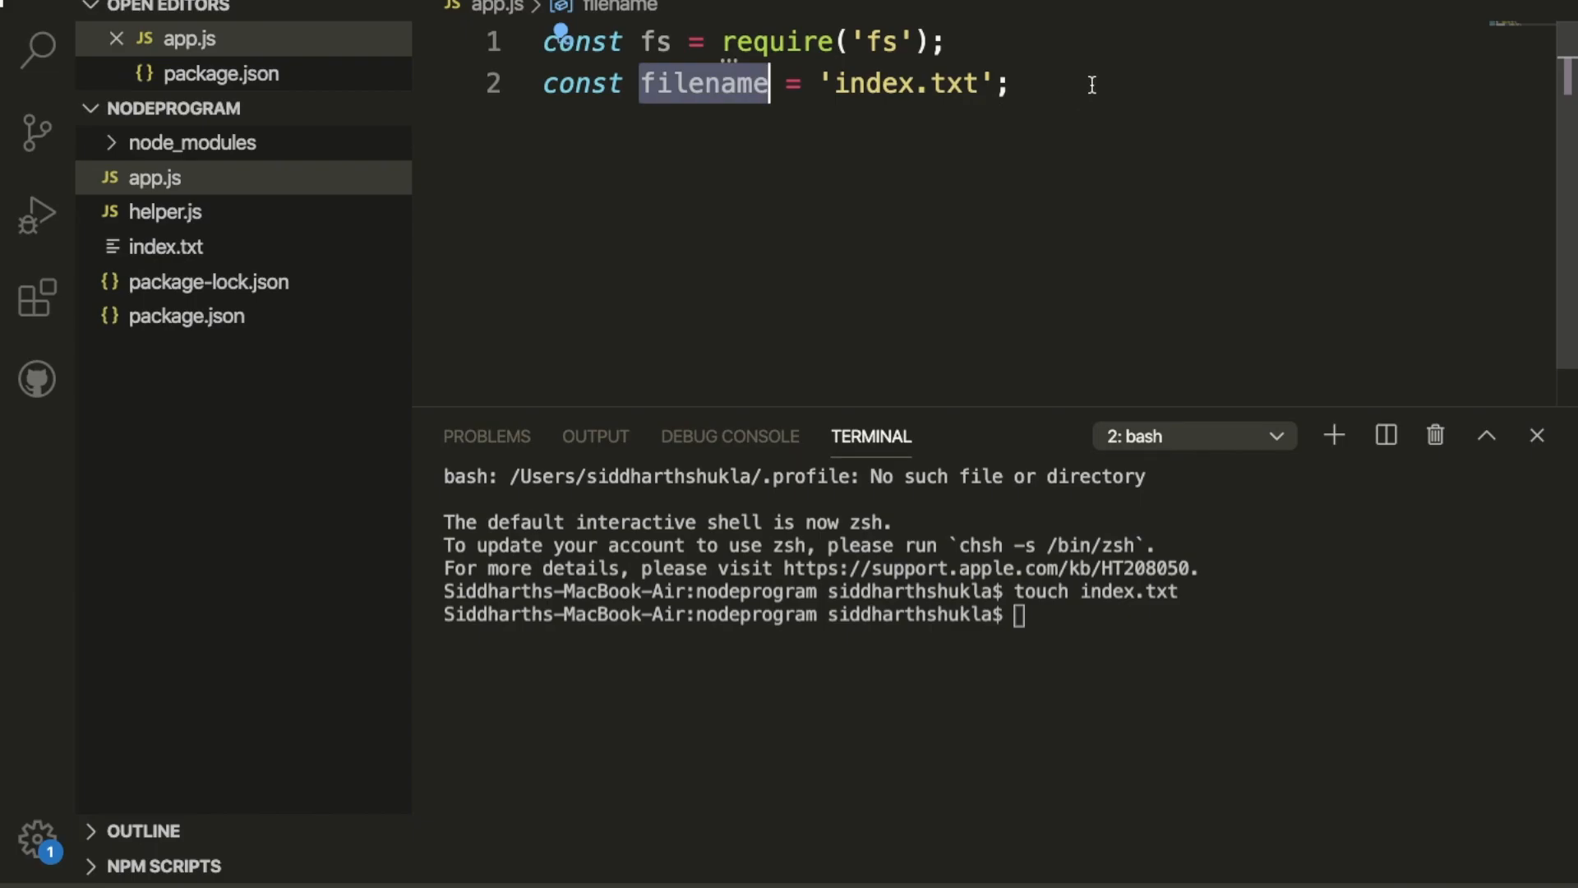
mouse_move(1127, 79)
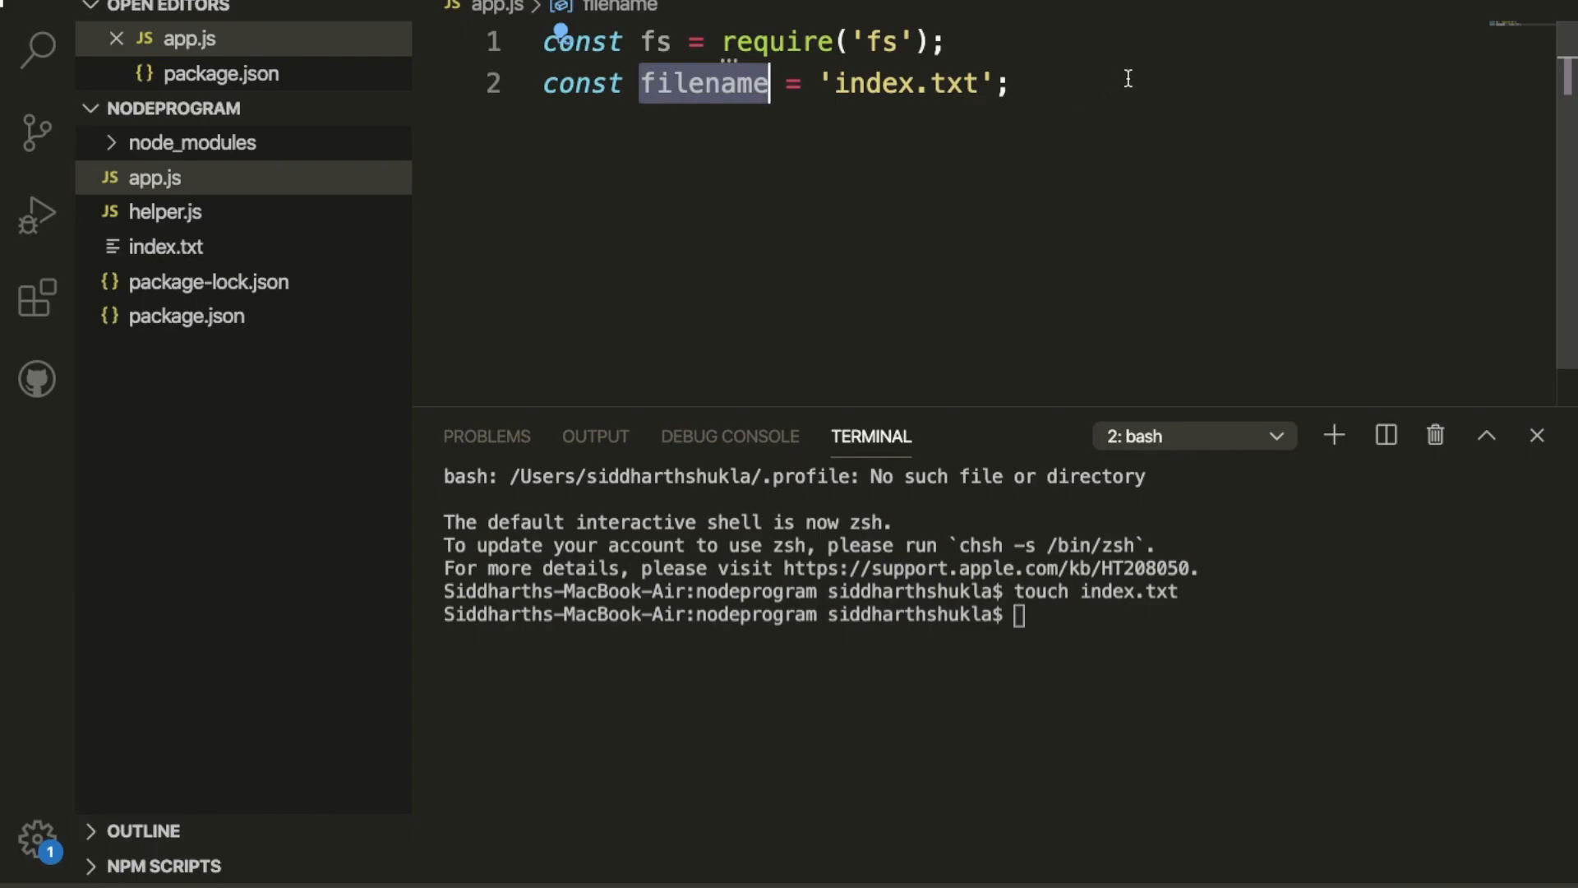
Step: Write fs.watch(filename, () => console.log('file changed')) below the constants in app.js
text(fs)
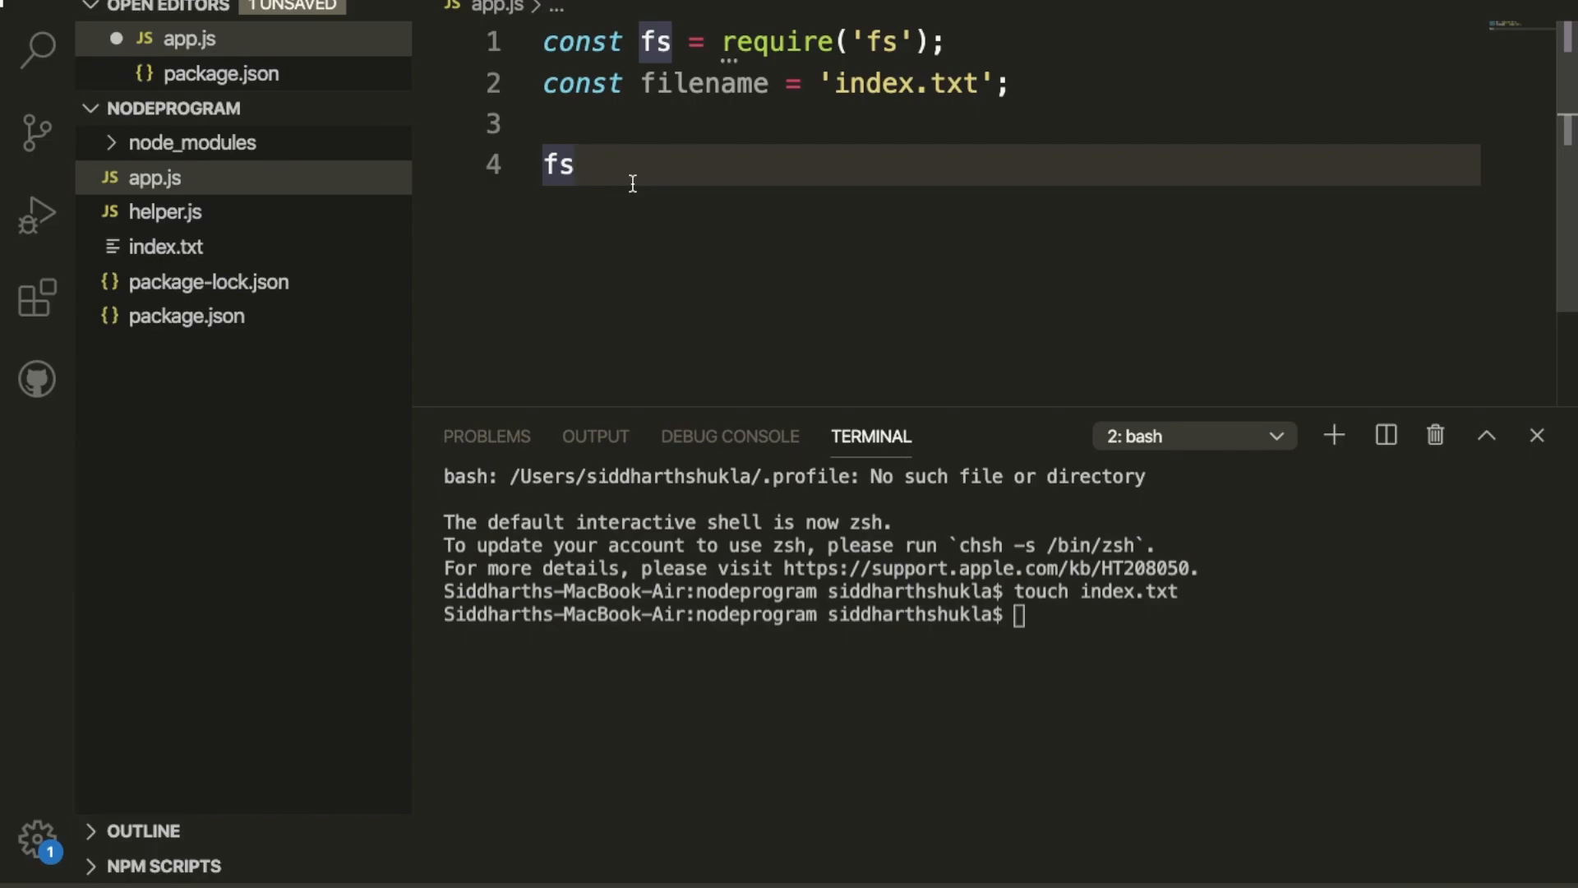
text(.)
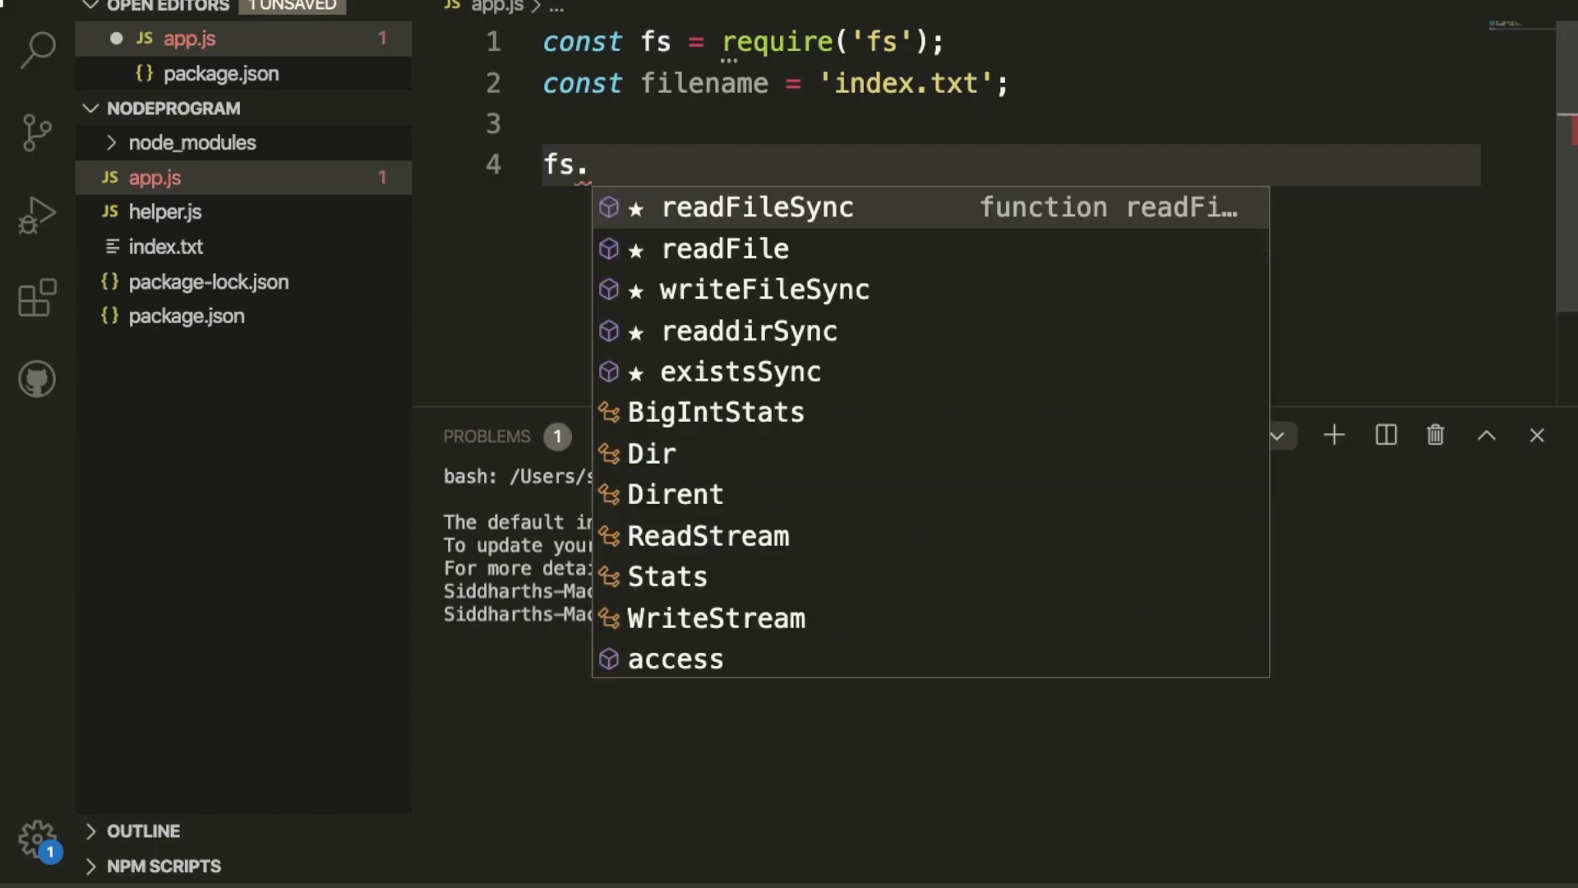
text(watch)
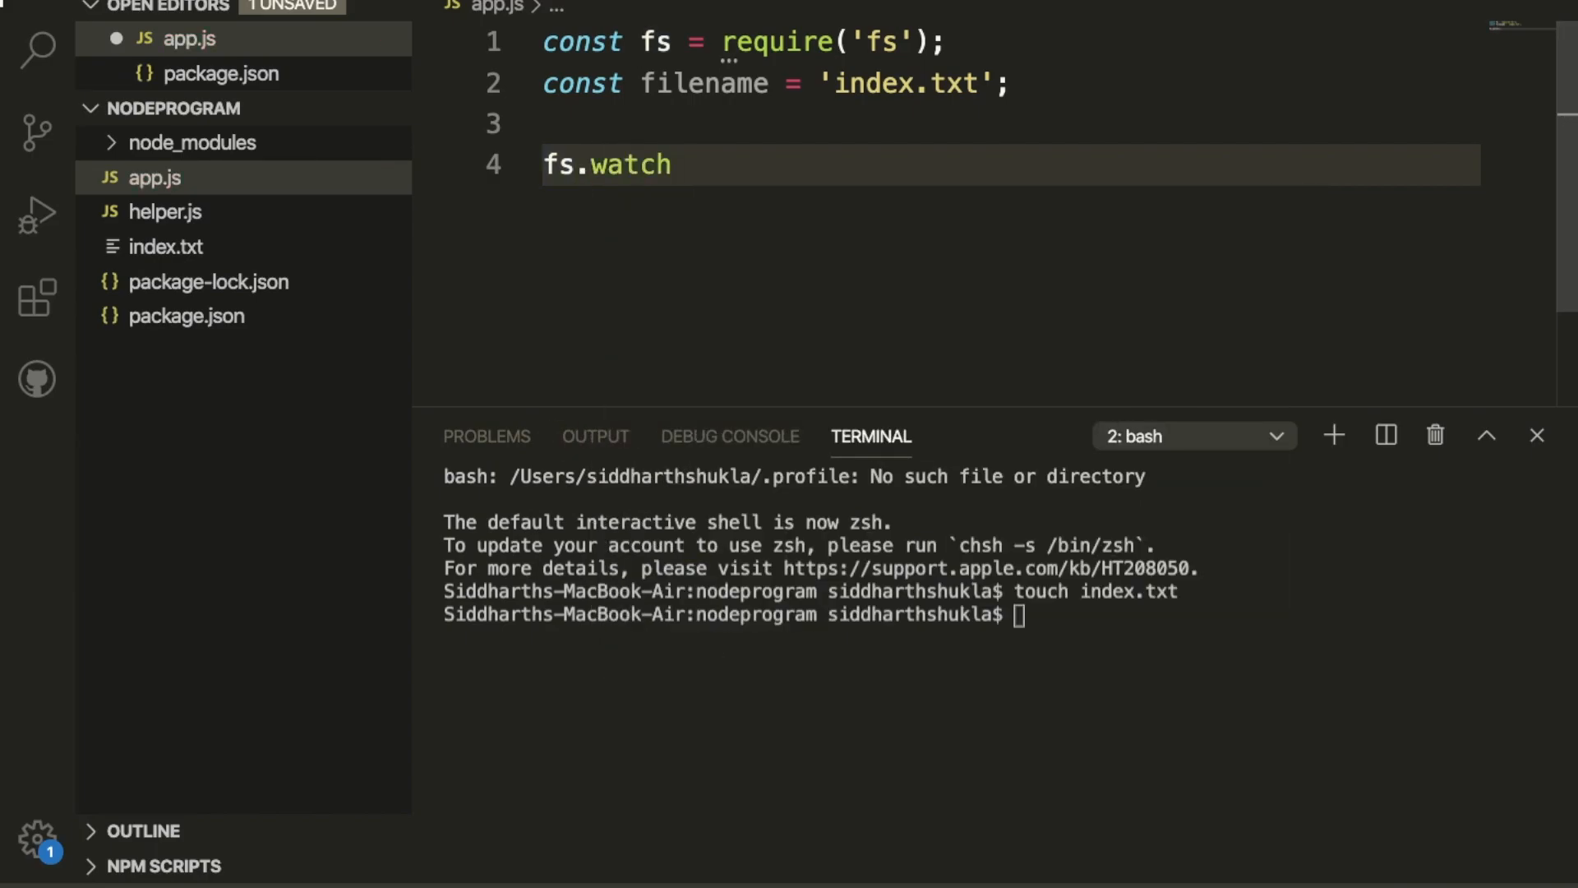
text(())
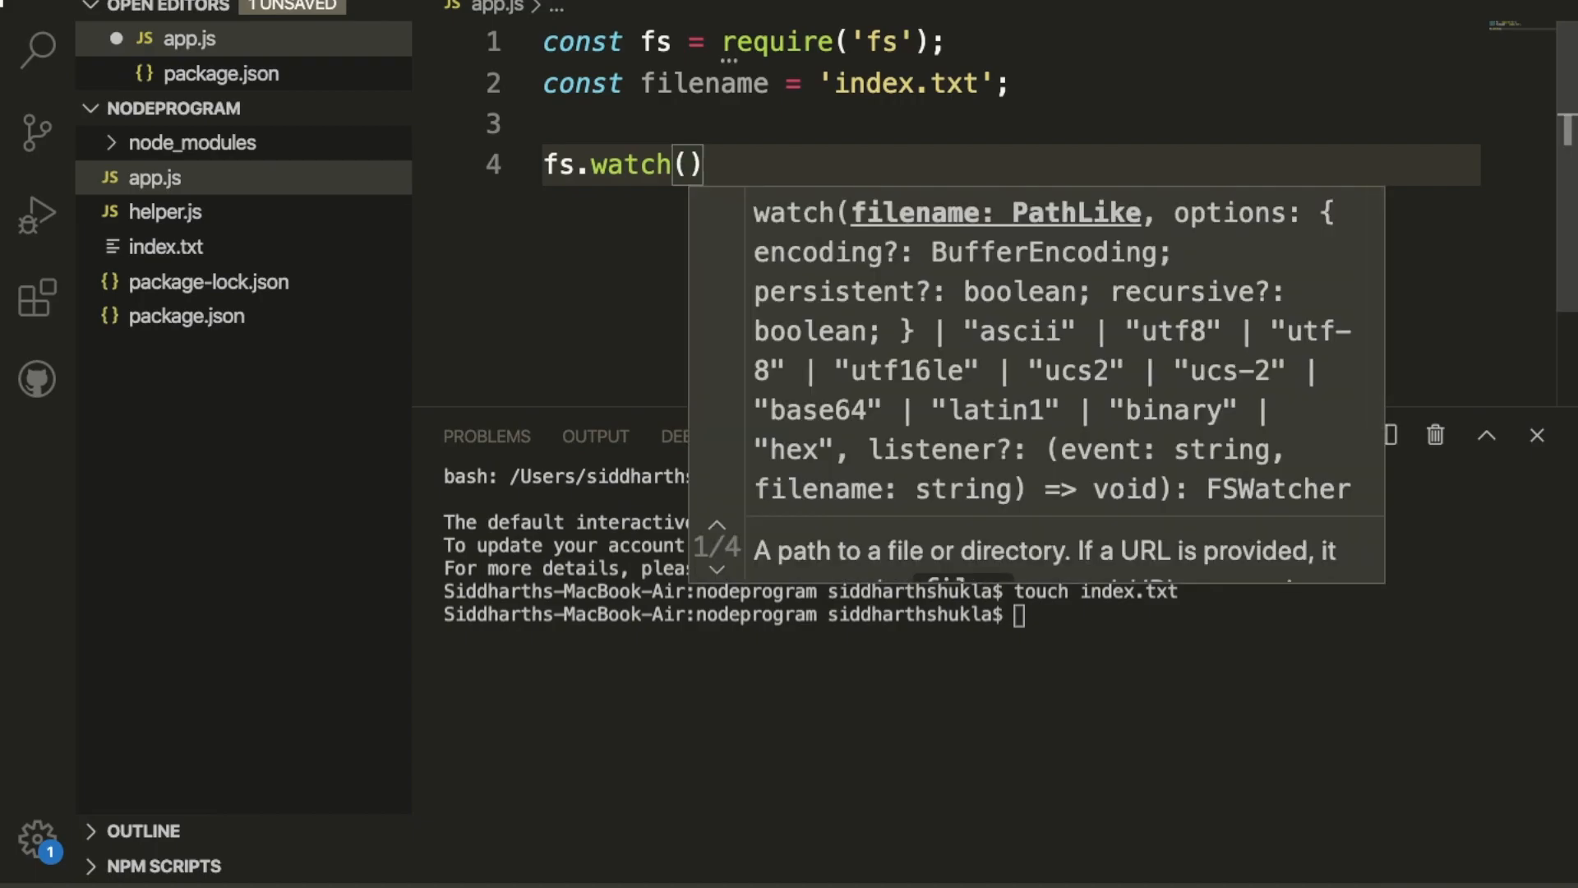
text(filename)
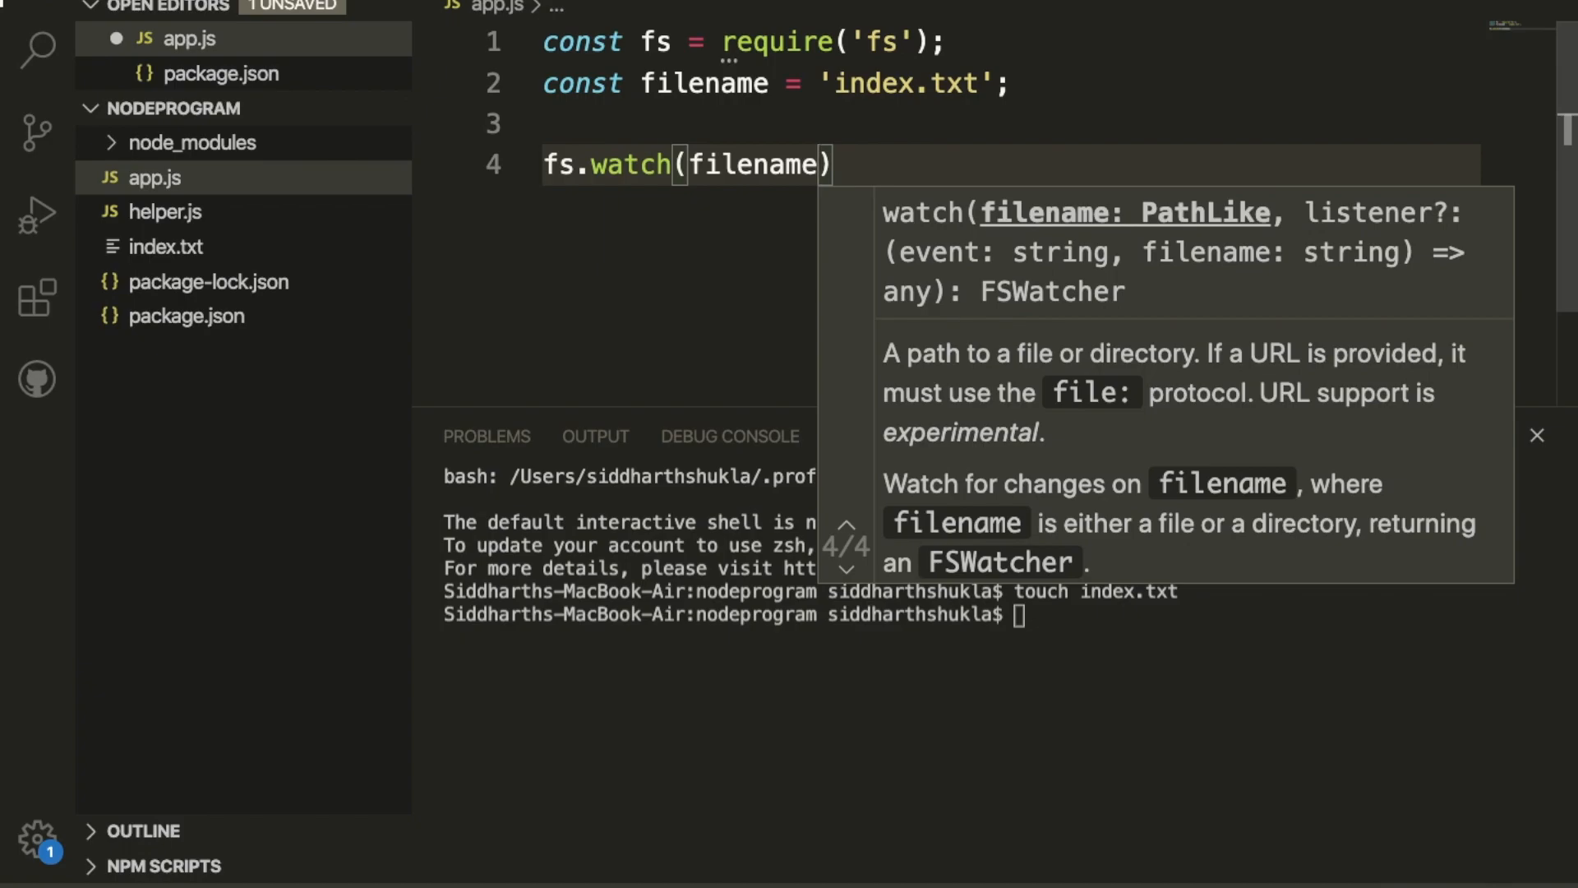
text(,)
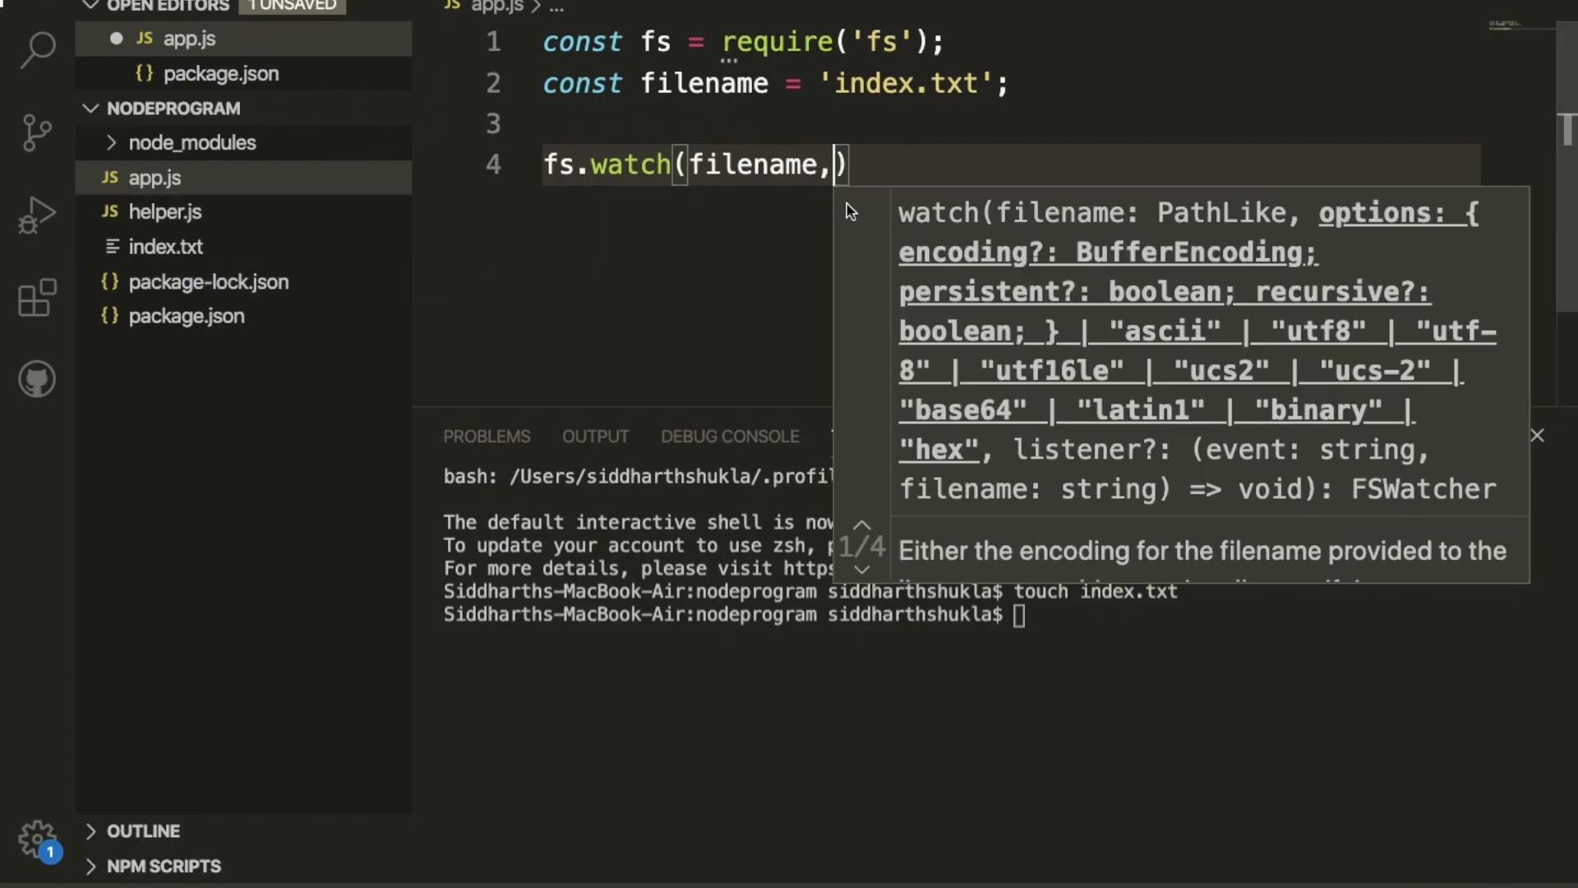
text(())
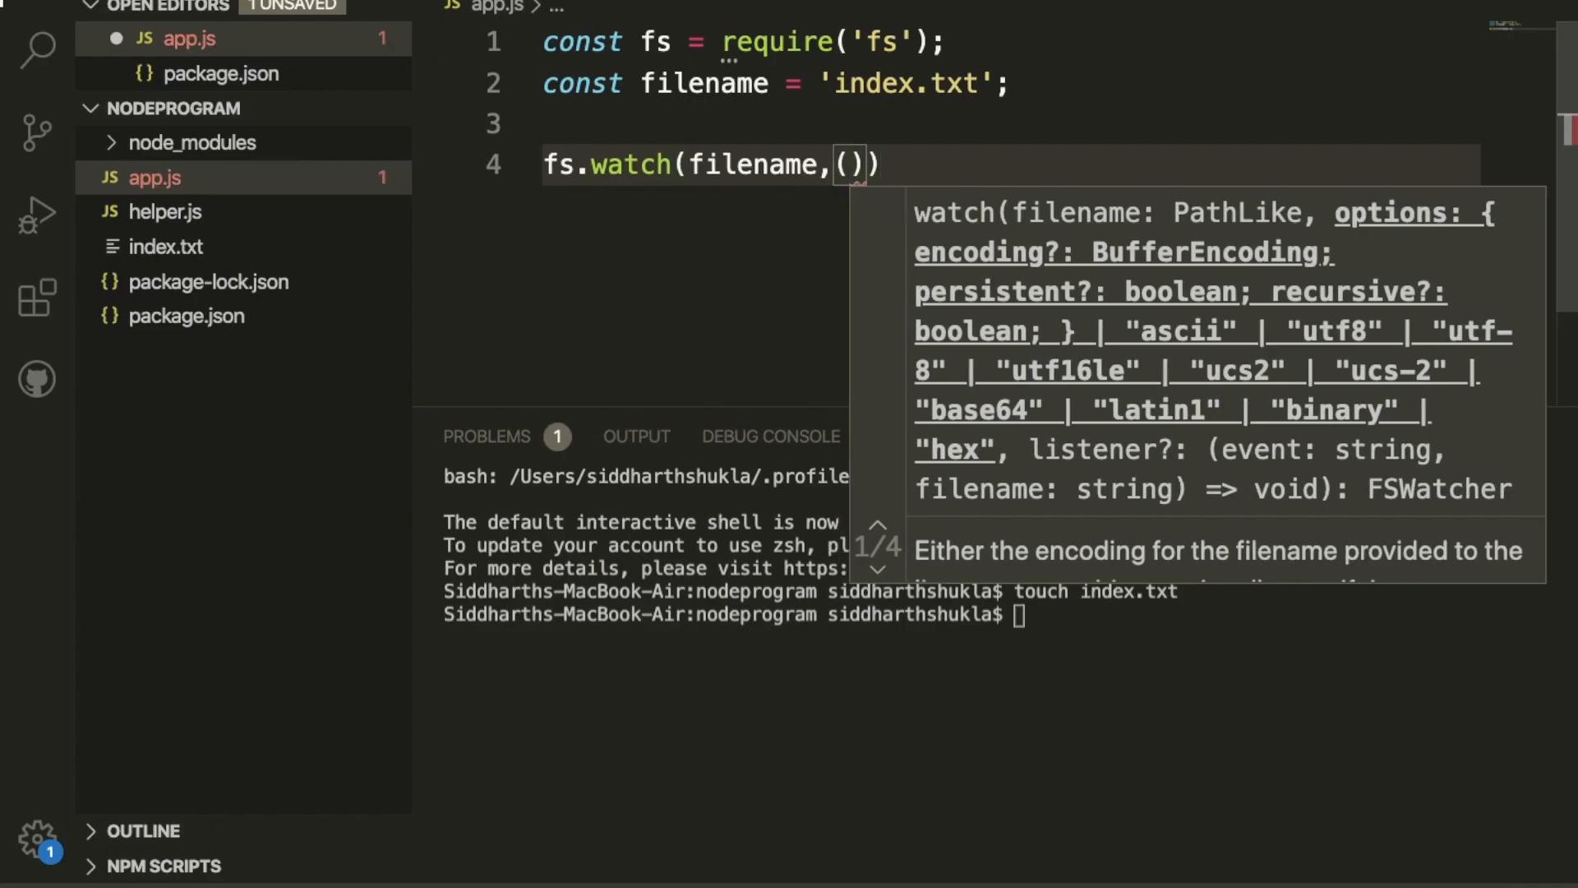
text(=>)
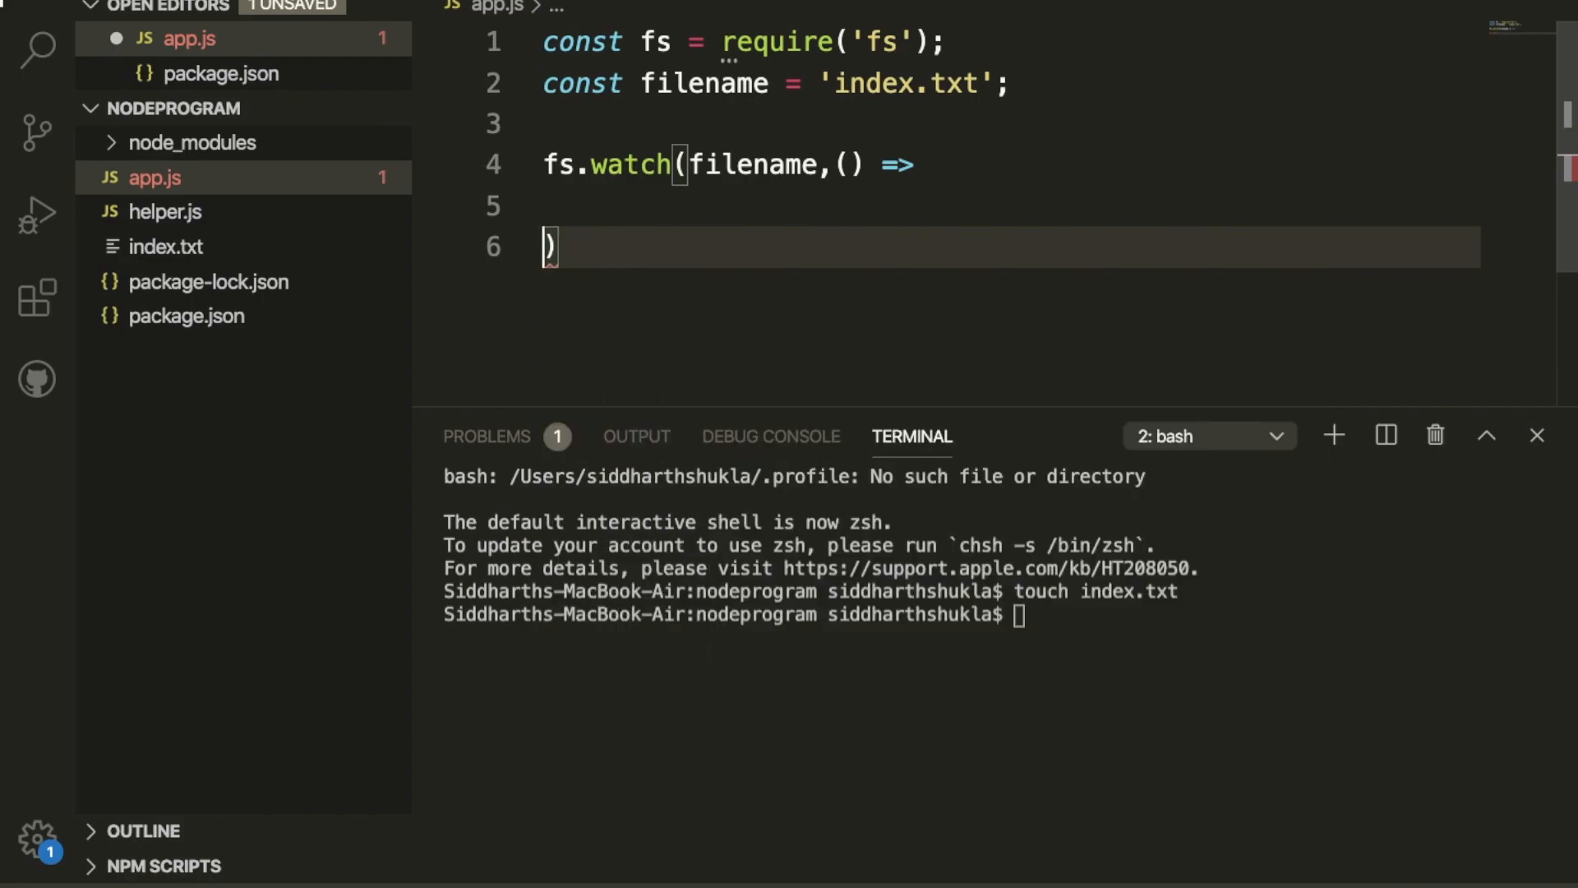
text(c)
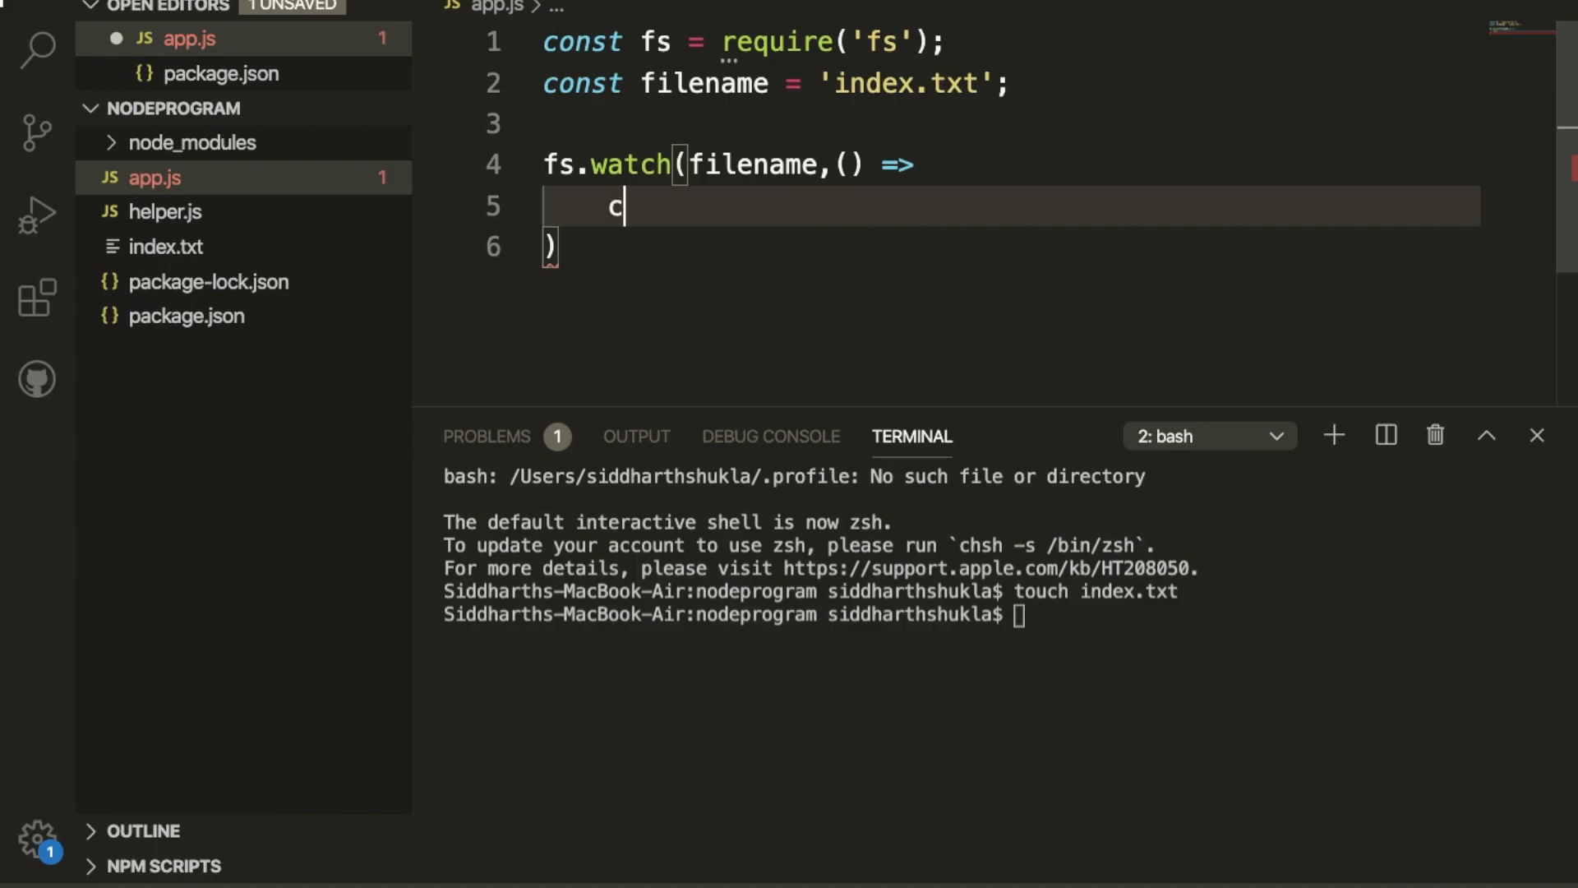
text(onsole.log(')
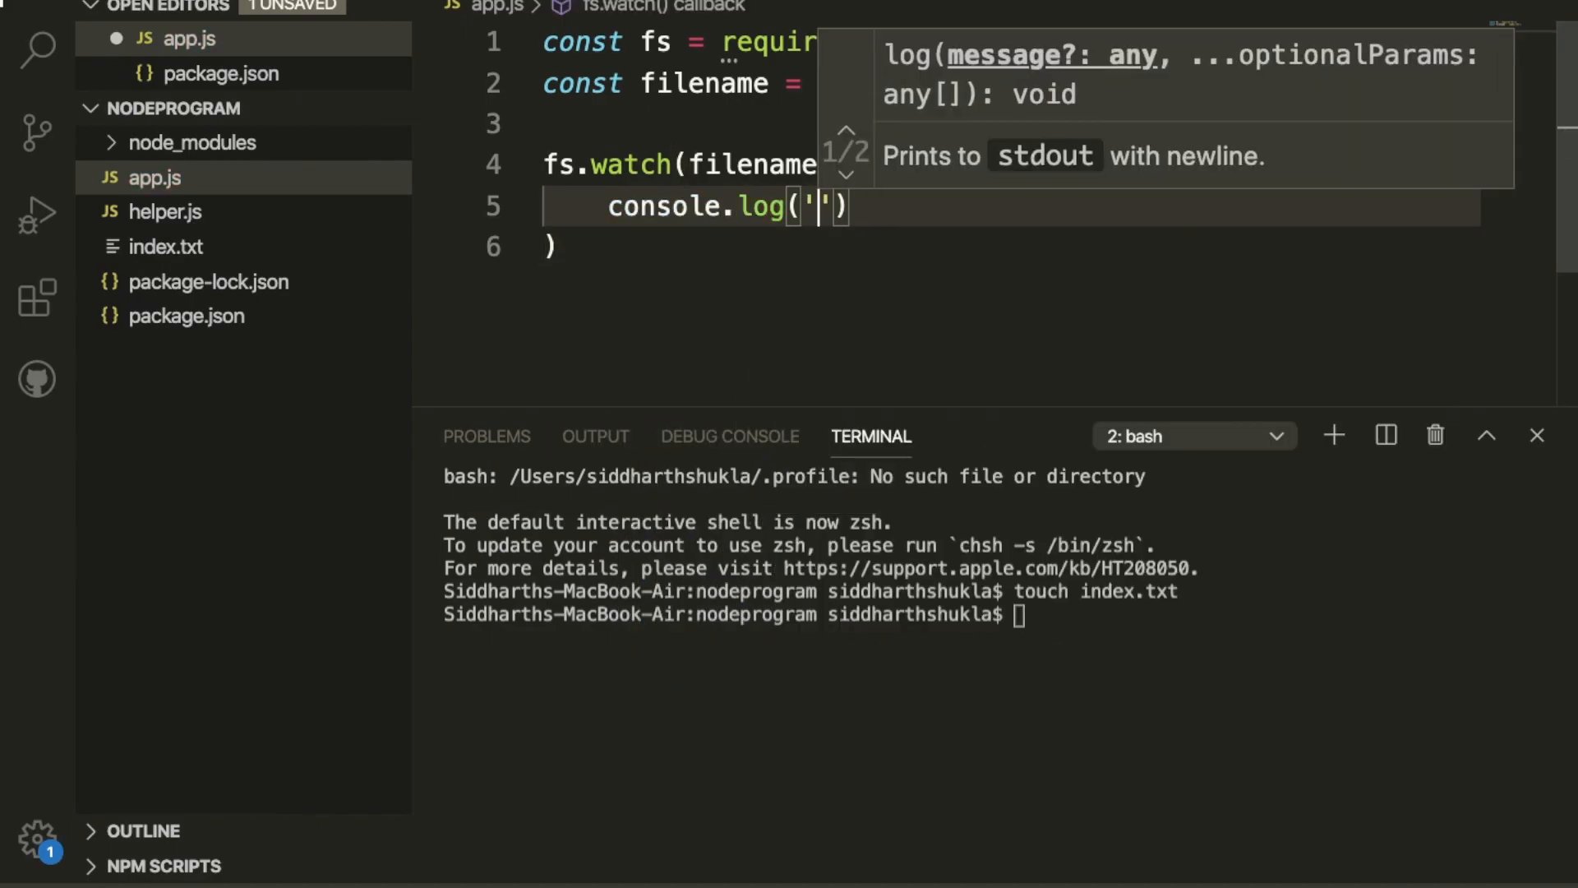
text(file)
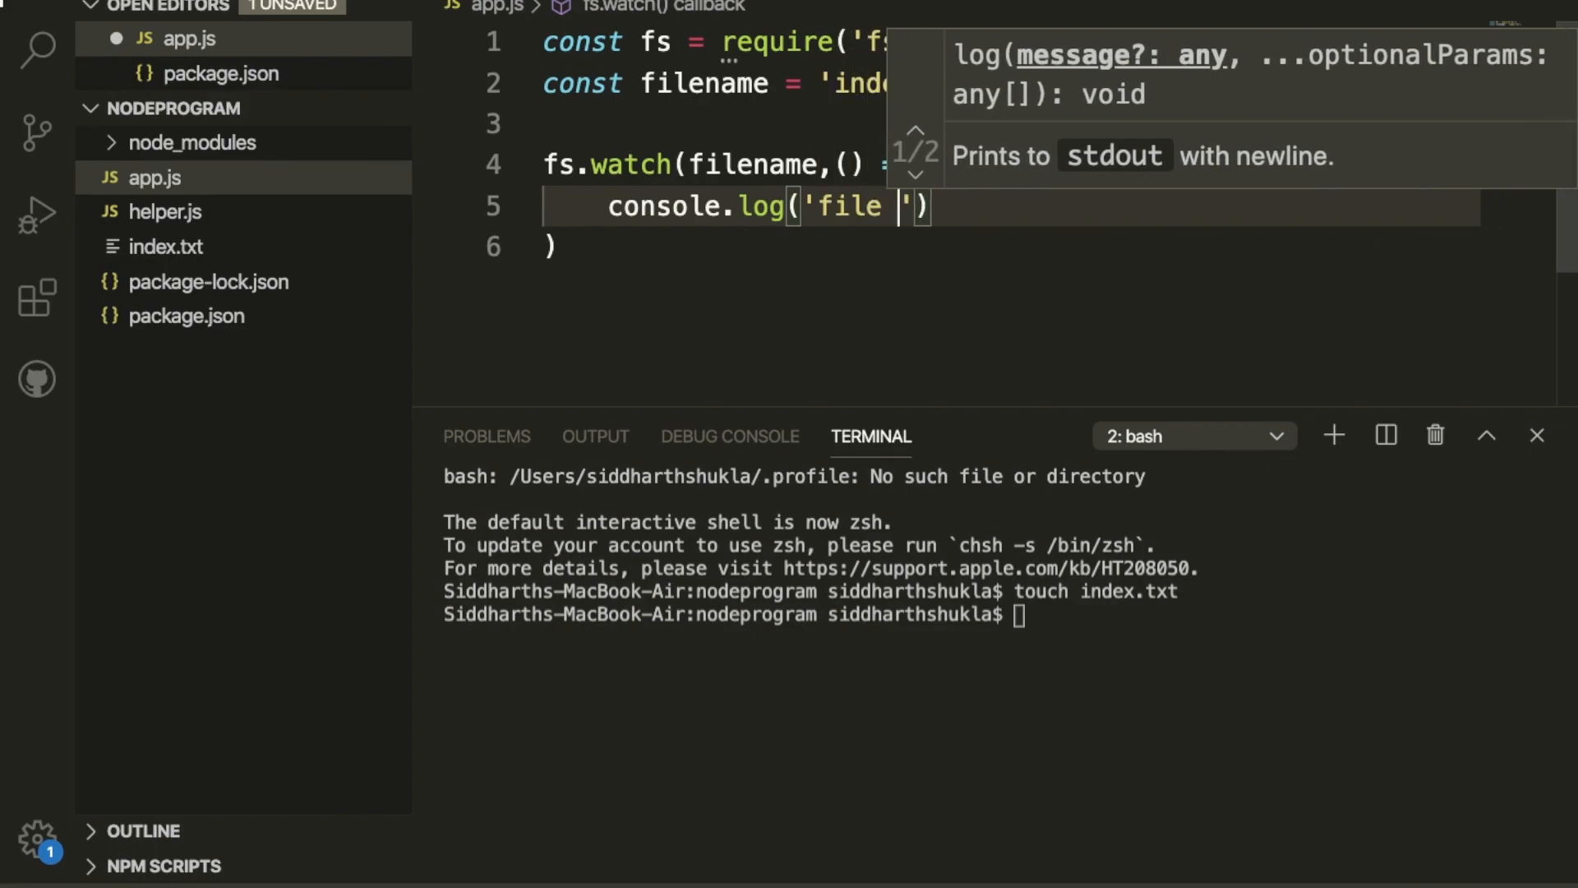
text(changed)
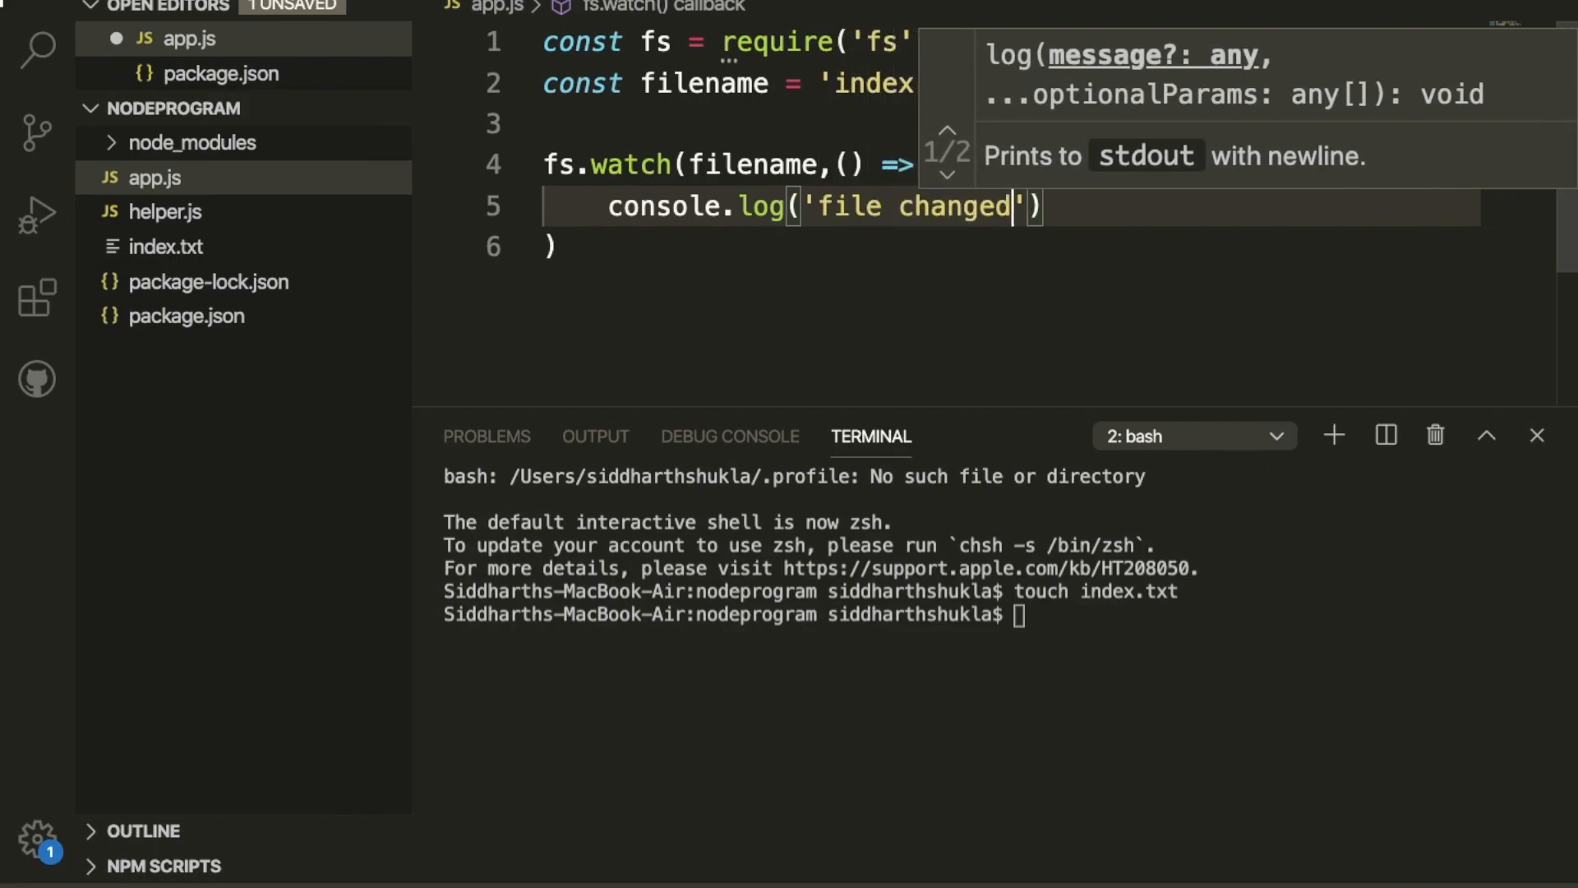
Step: Switch to the '1: node' nodemon terminal and type 'test' into index.txt
click(1193, 436)
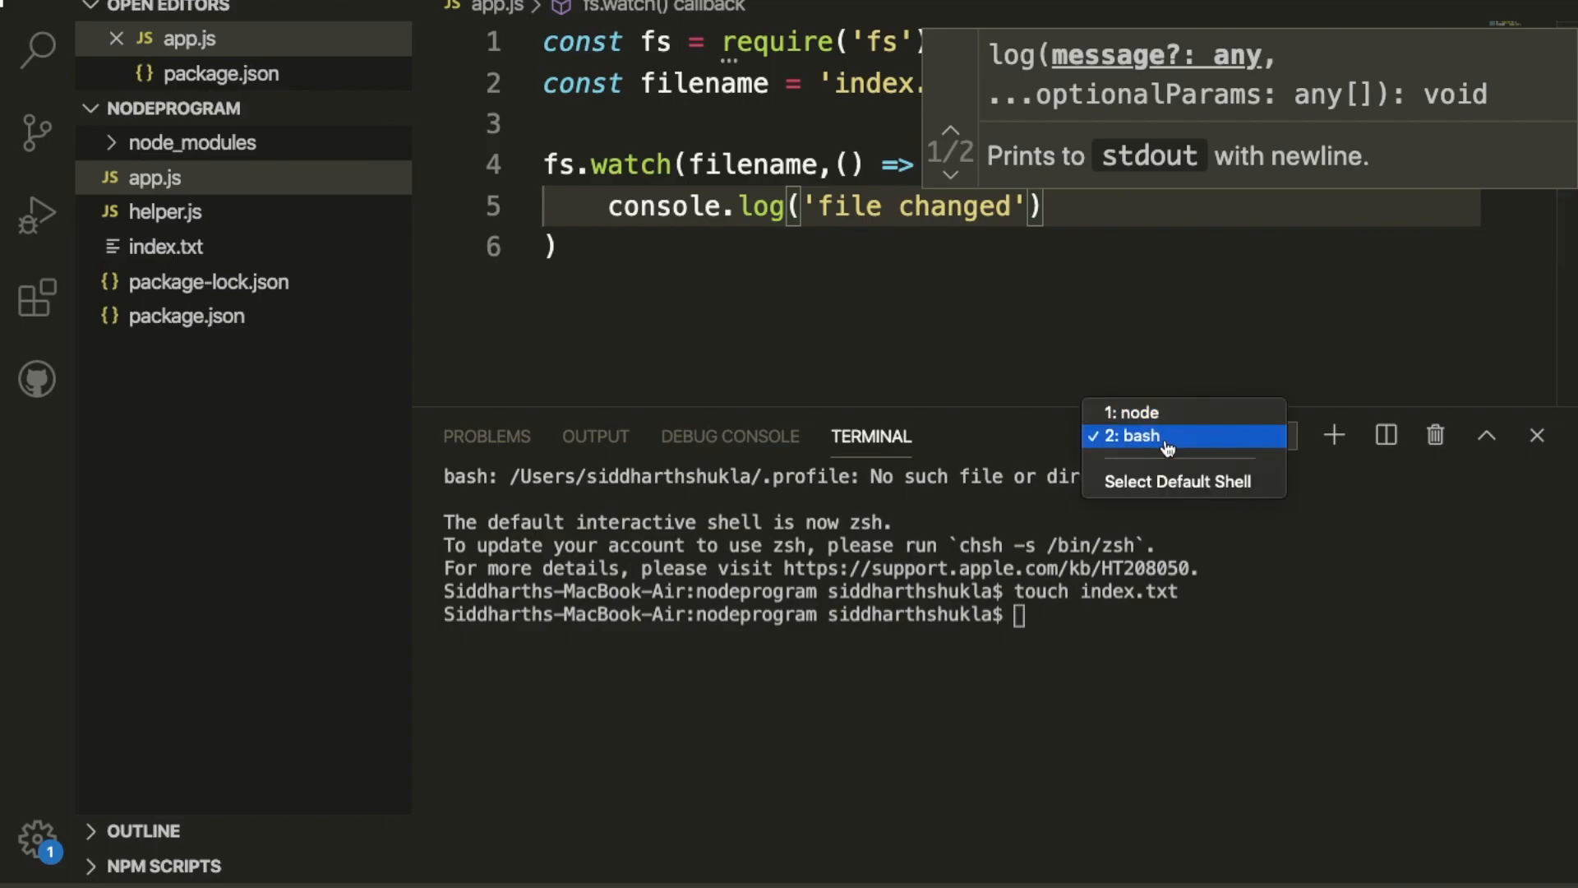
click(1134, 411)
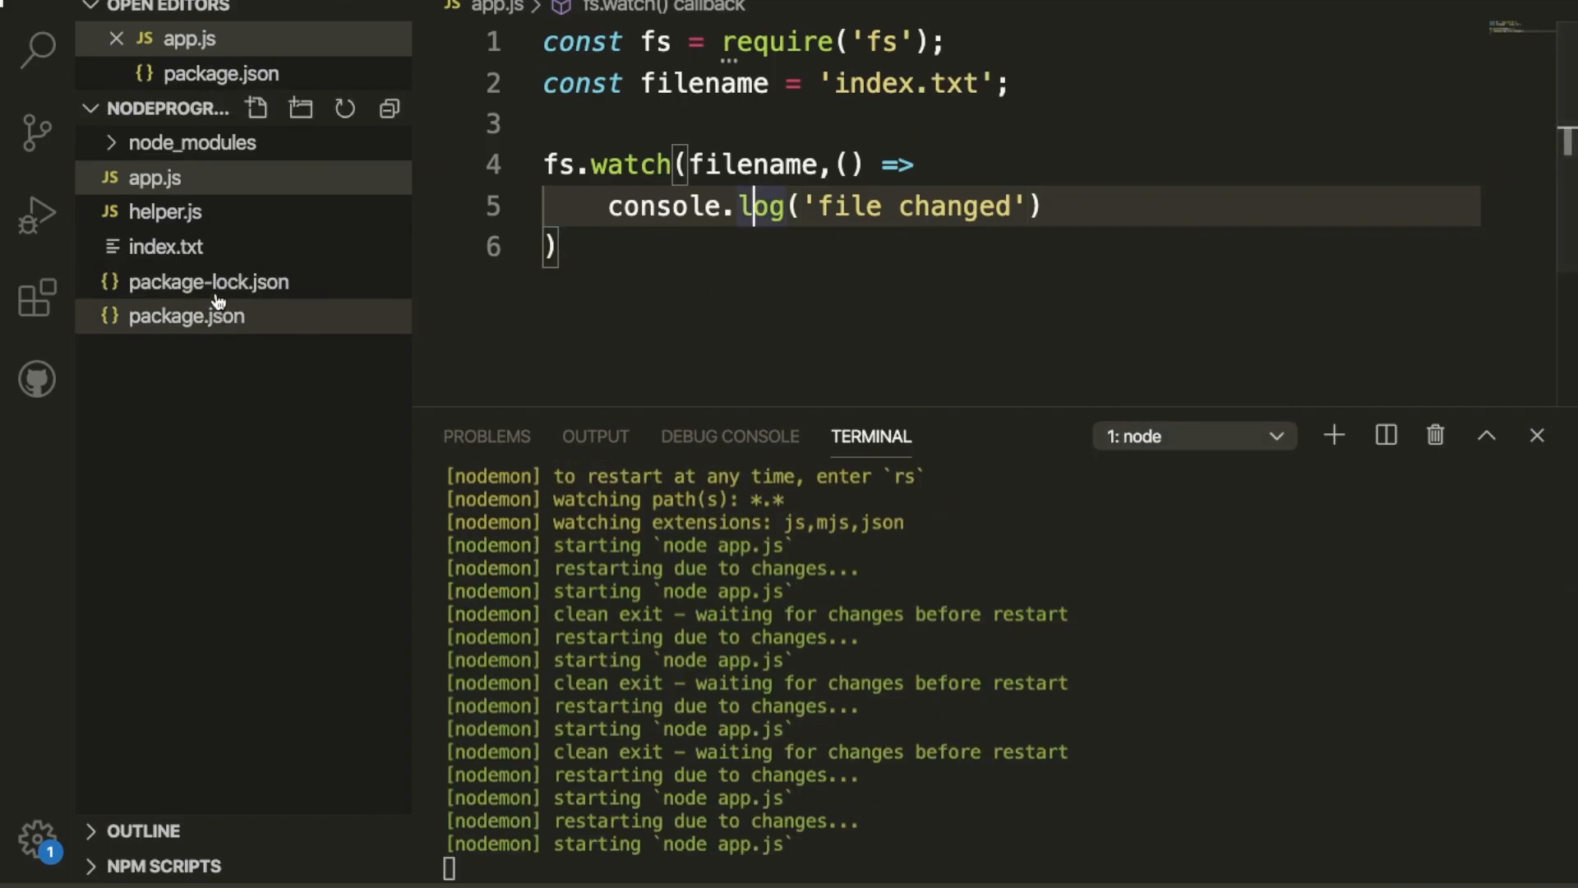
click(166, 245)
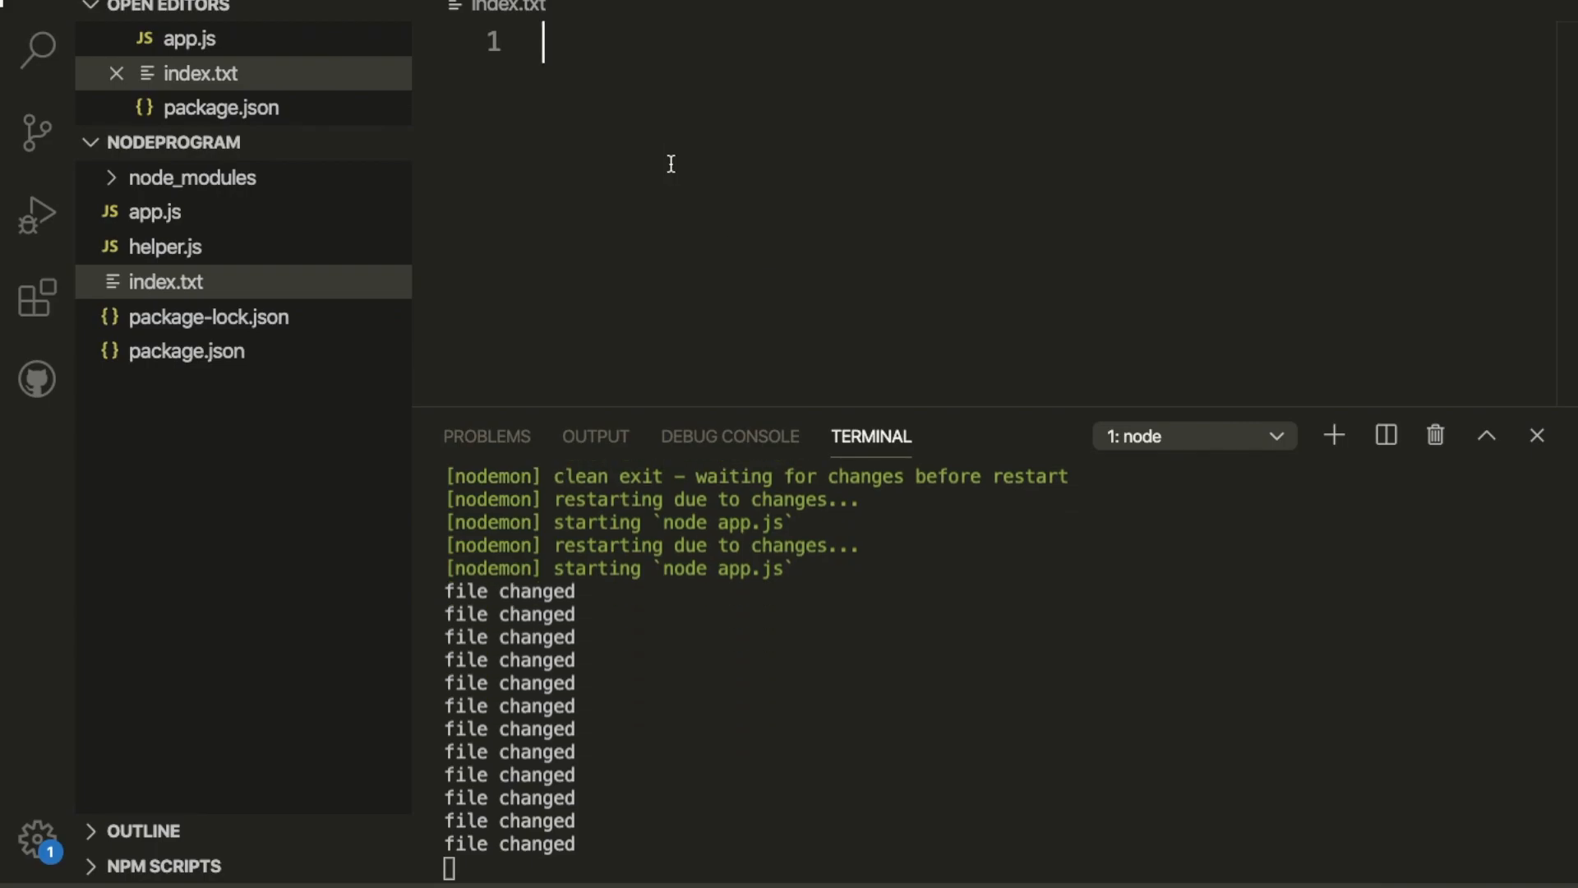
text(test)
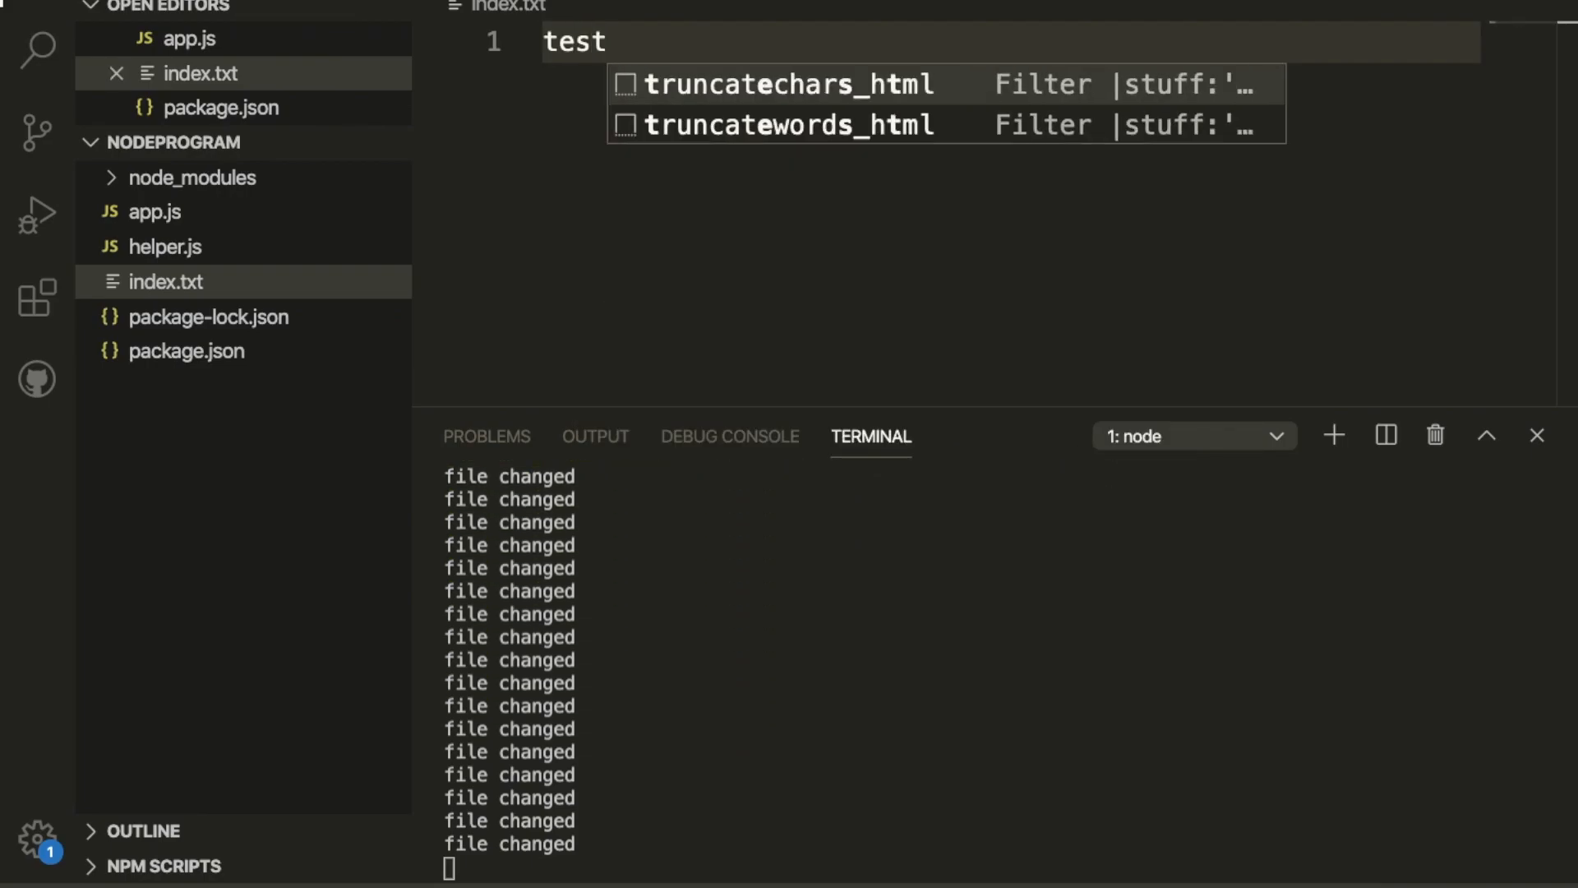